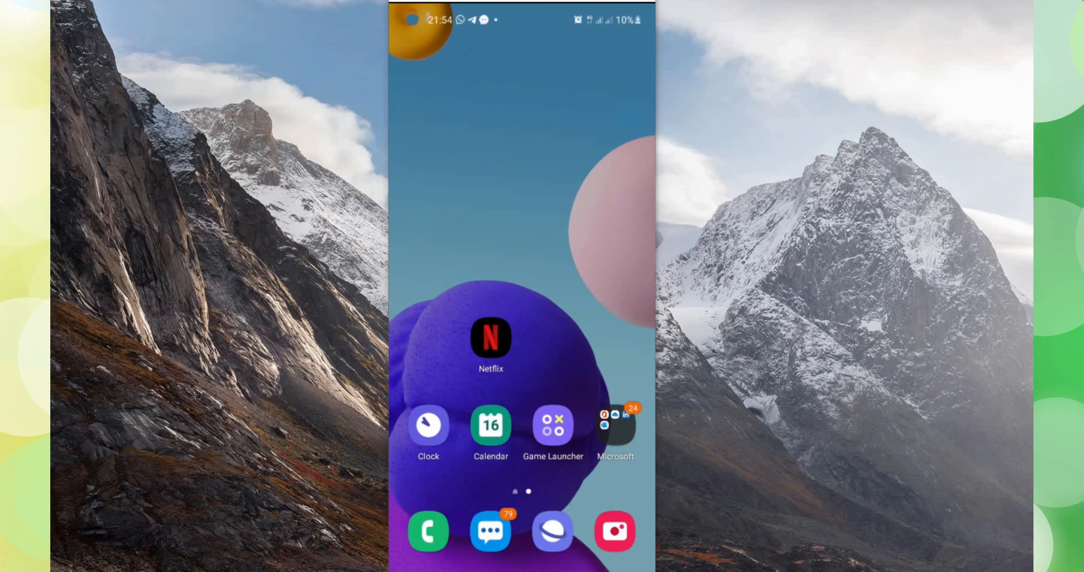
# Try forwarding the WhatsApp greeting to group chats and dismiss the five-chat sharing limit warning.
pyautogui.scroll(3)
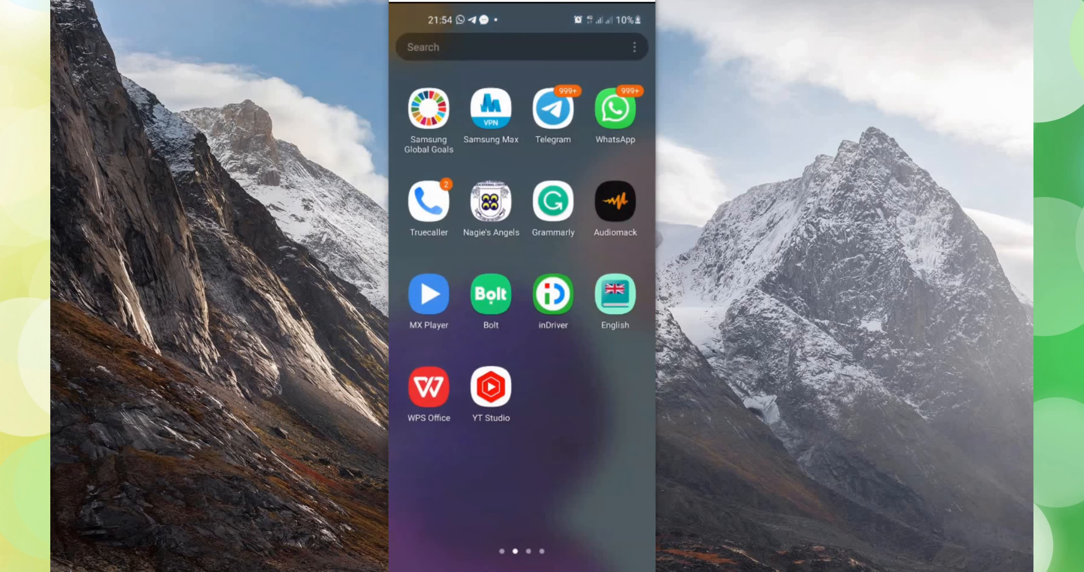
pyautogui.click(614, 110)
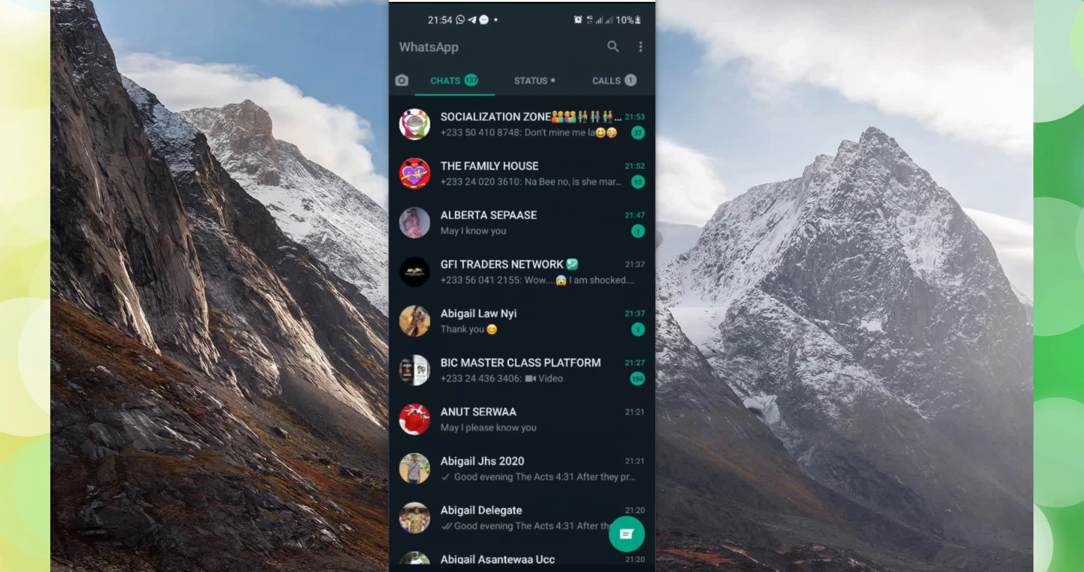
pyautogui.click(479, 321)
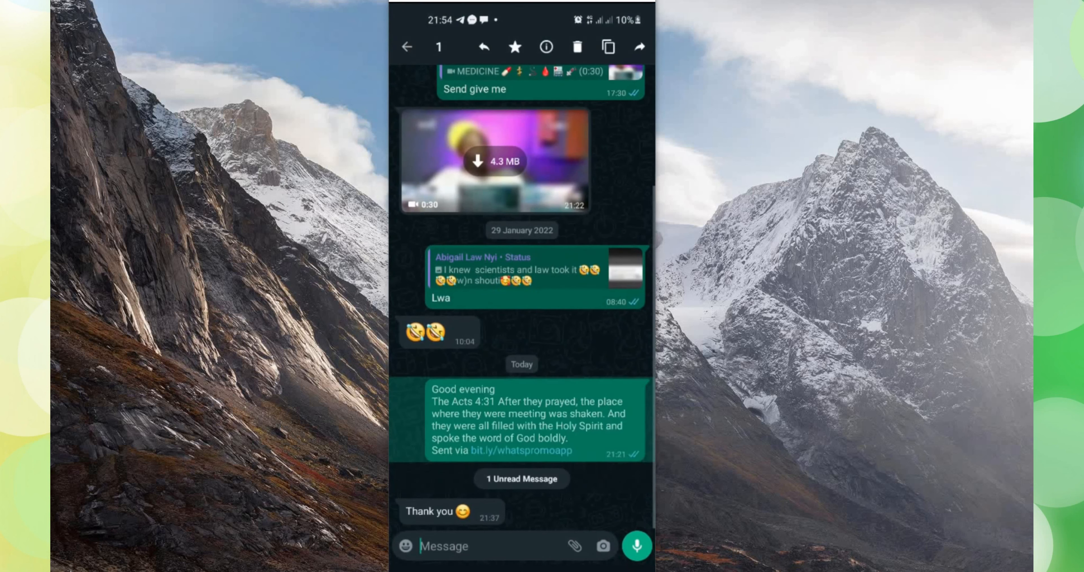
pyautogui.click(638, 46)
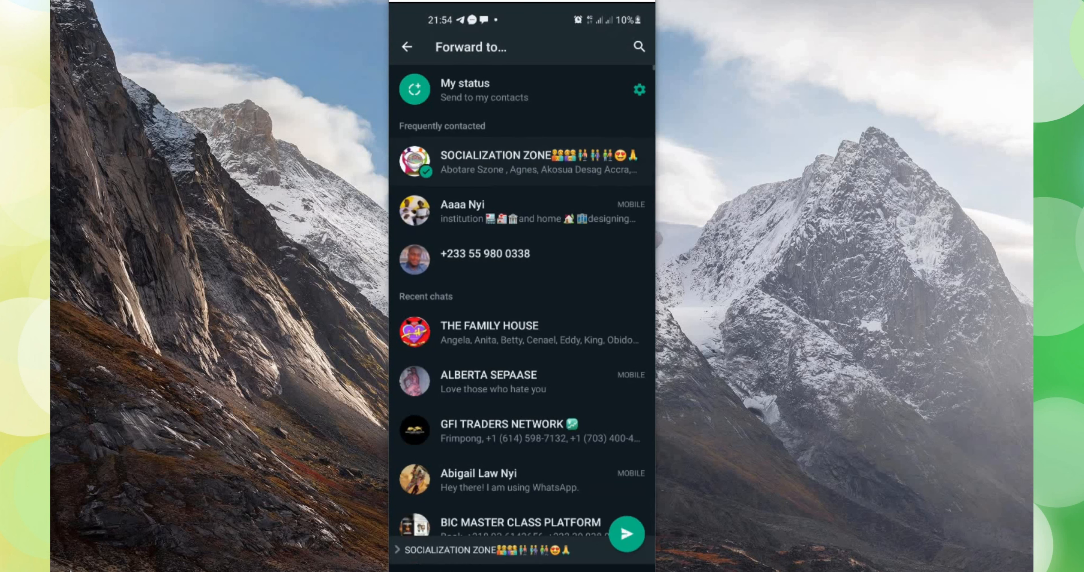
pyautogui.click(484, 253)
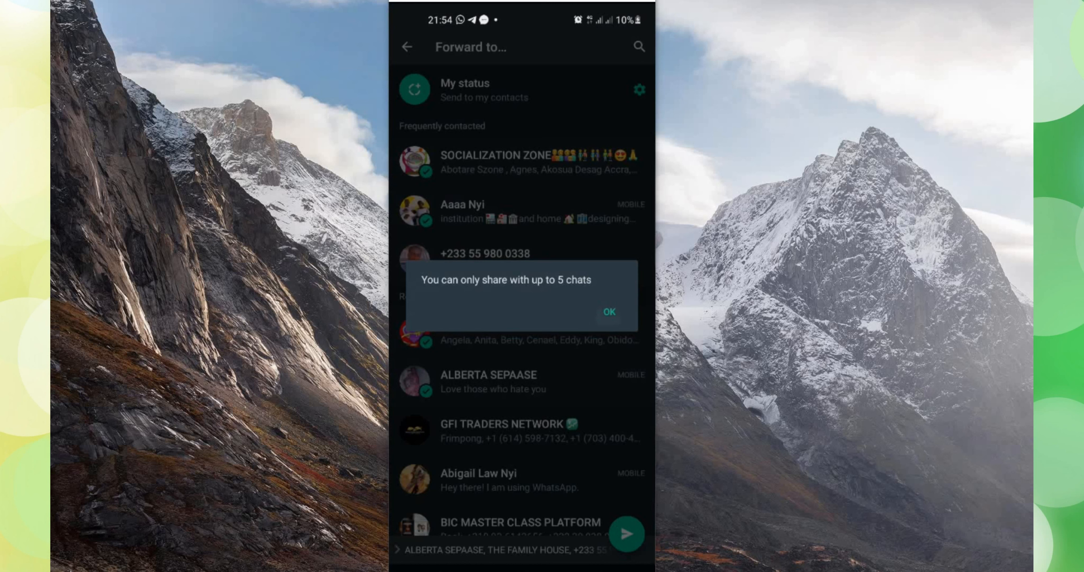
pyautogui.click(608, 312)
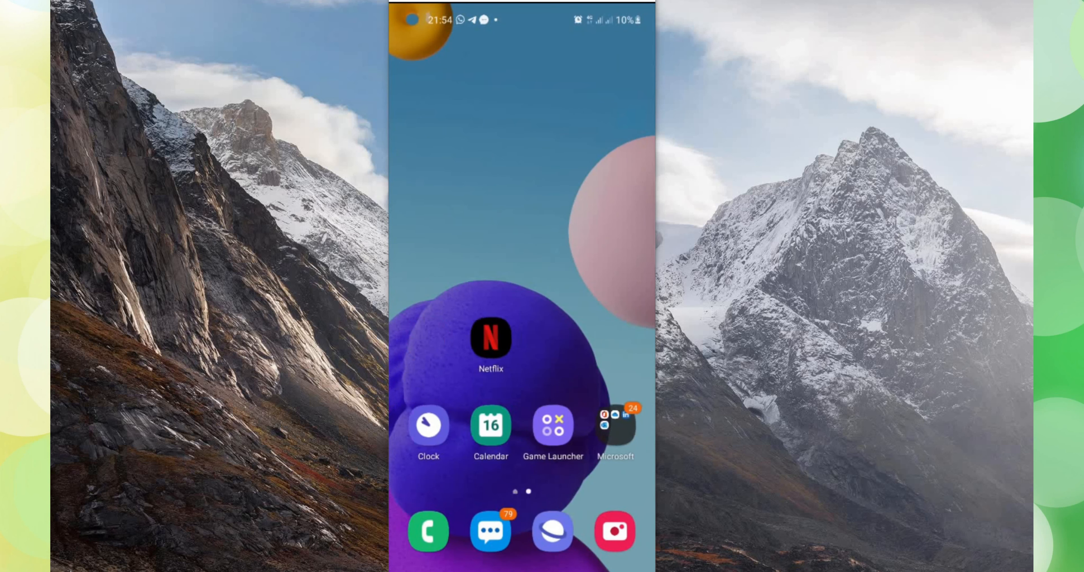
# Search Play Store for 'wh', view the installed 'what's promo' app page, and return to the app list.
pyautogui.scroll(3)
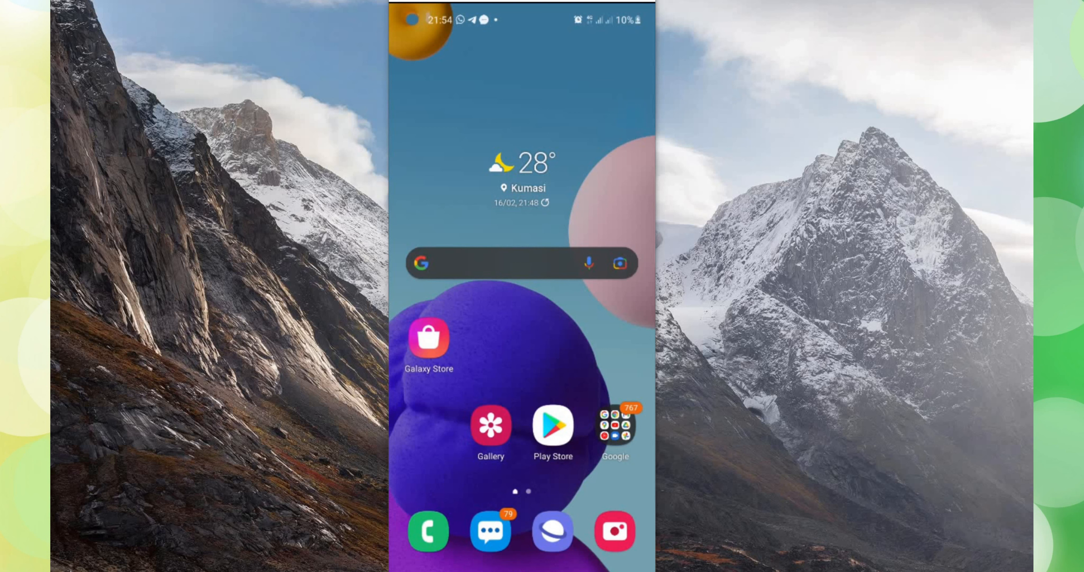
pyautogui.hscroll(-3)
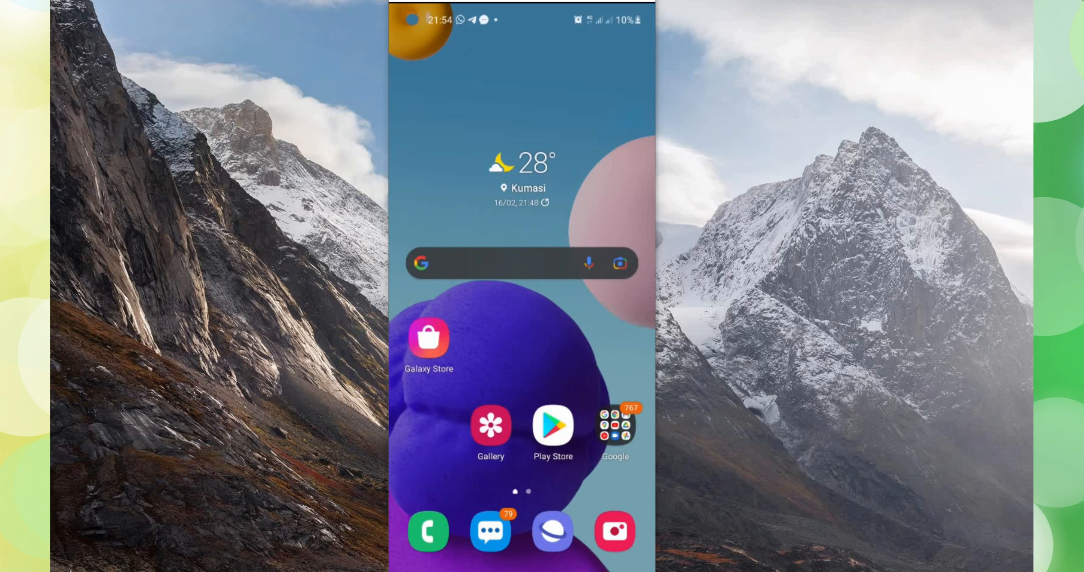
pyautogui.hscroll(-3)
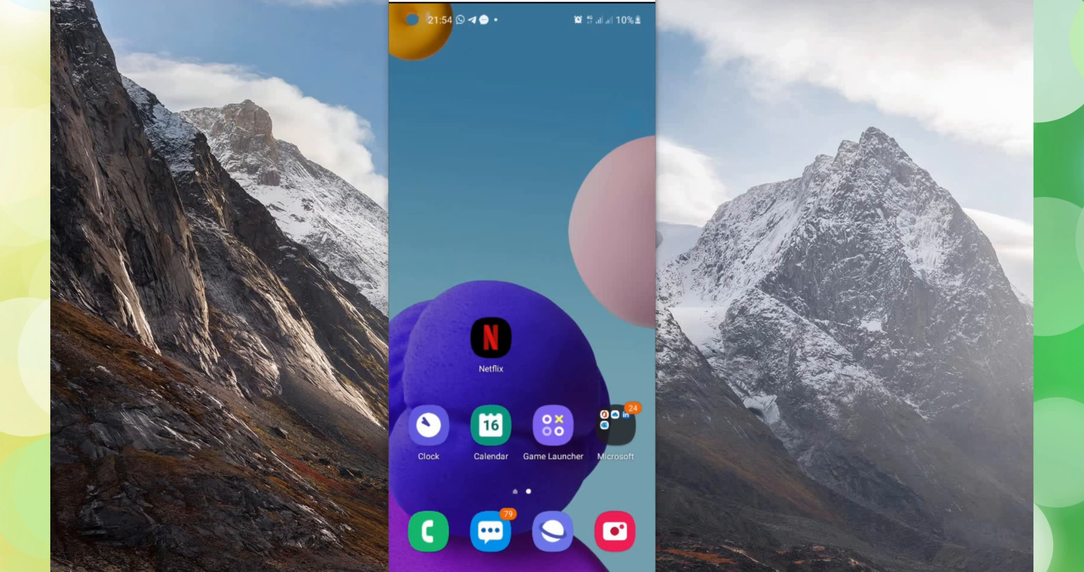
pyautogui.hscroll(-3)
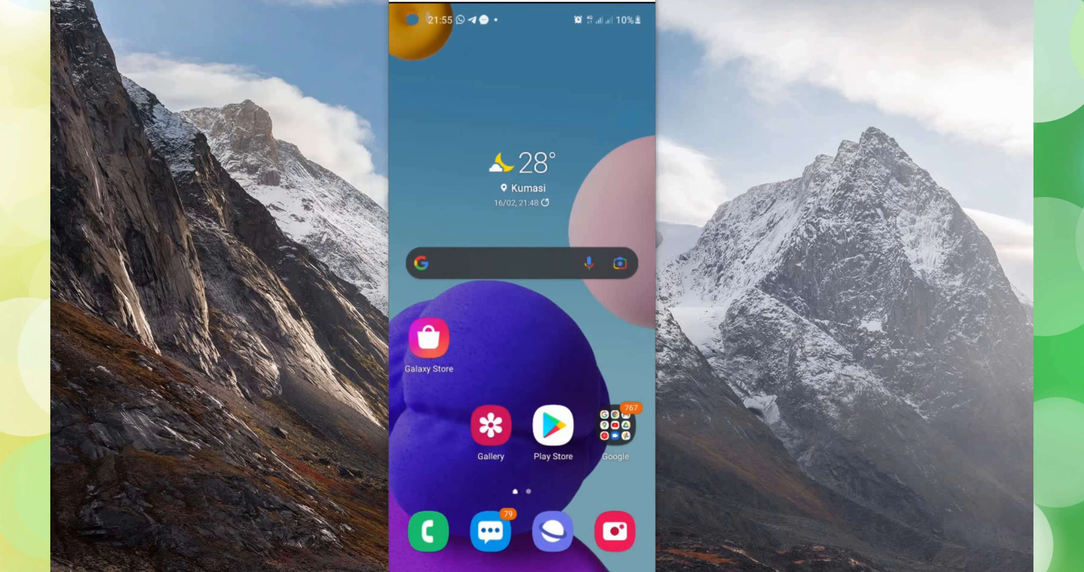
pyautogui.click(552, 426)
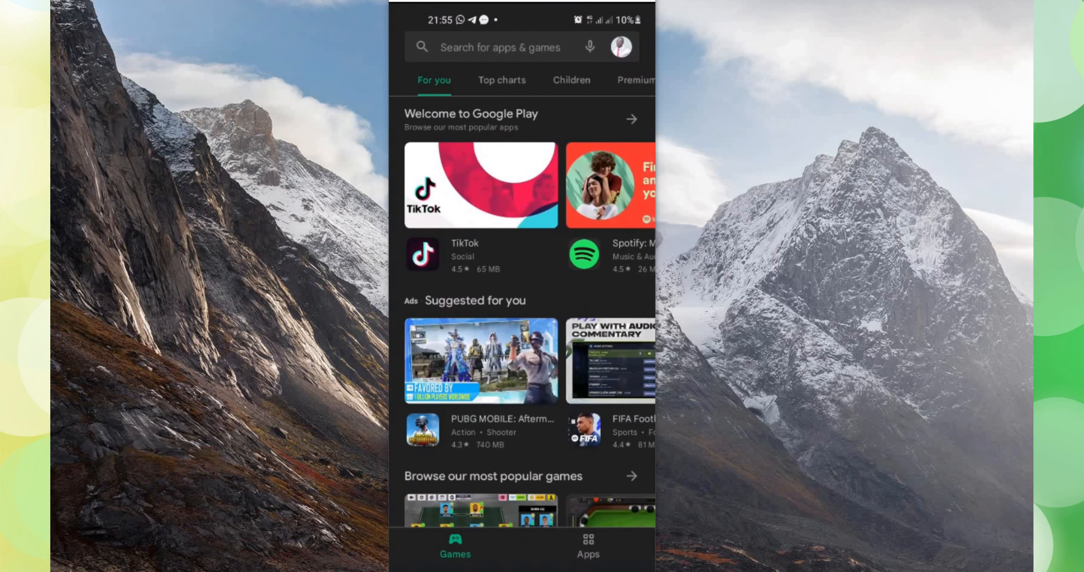
pyautogui.click(499, 47)
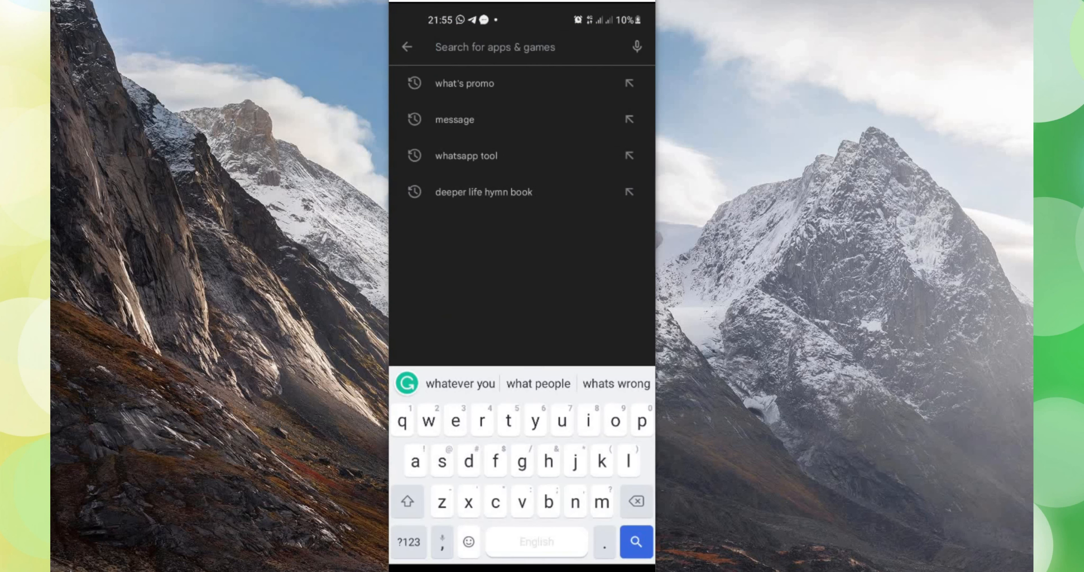
pyautogui.write('wh')
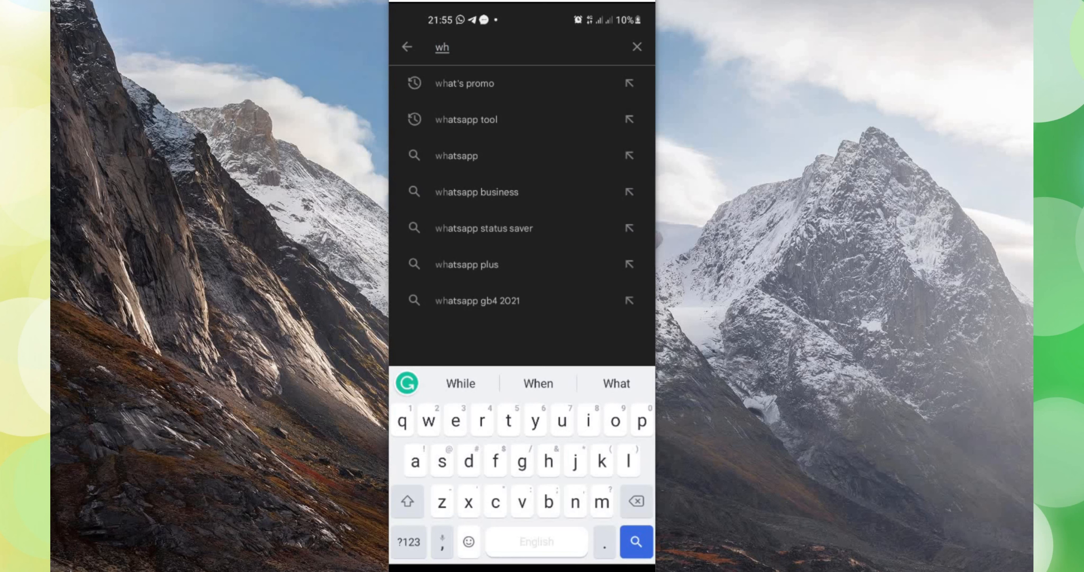
pyautogui.click(464, 83)
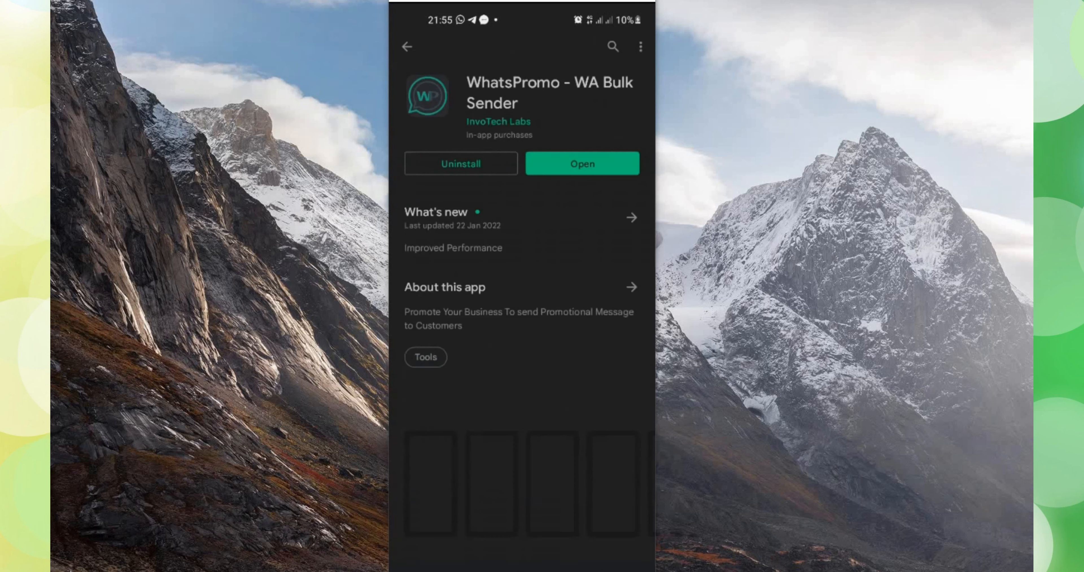
pyautogui.scroll(-3)
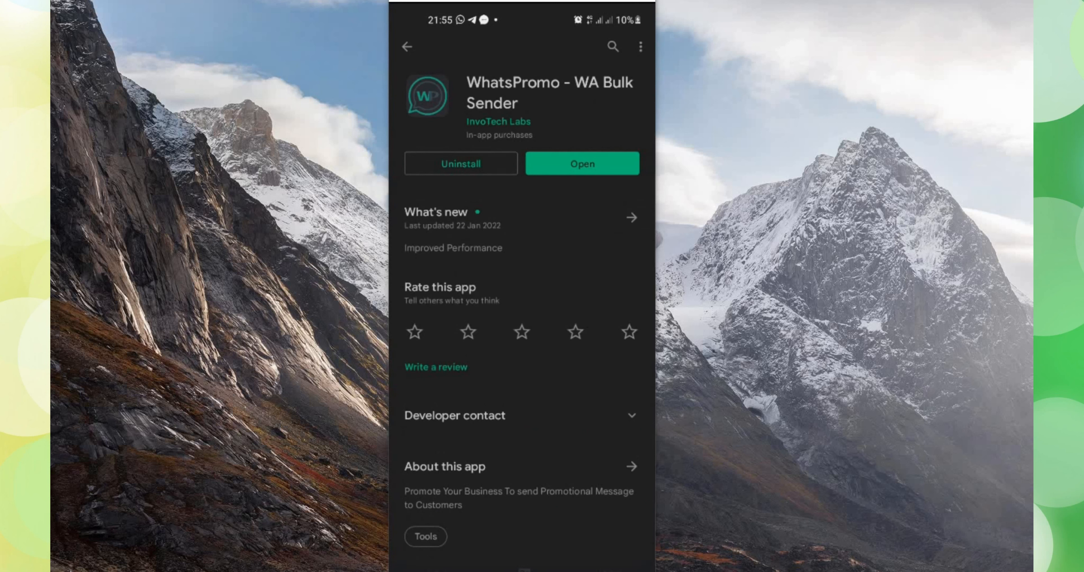
pyautogui.click(581, 164)
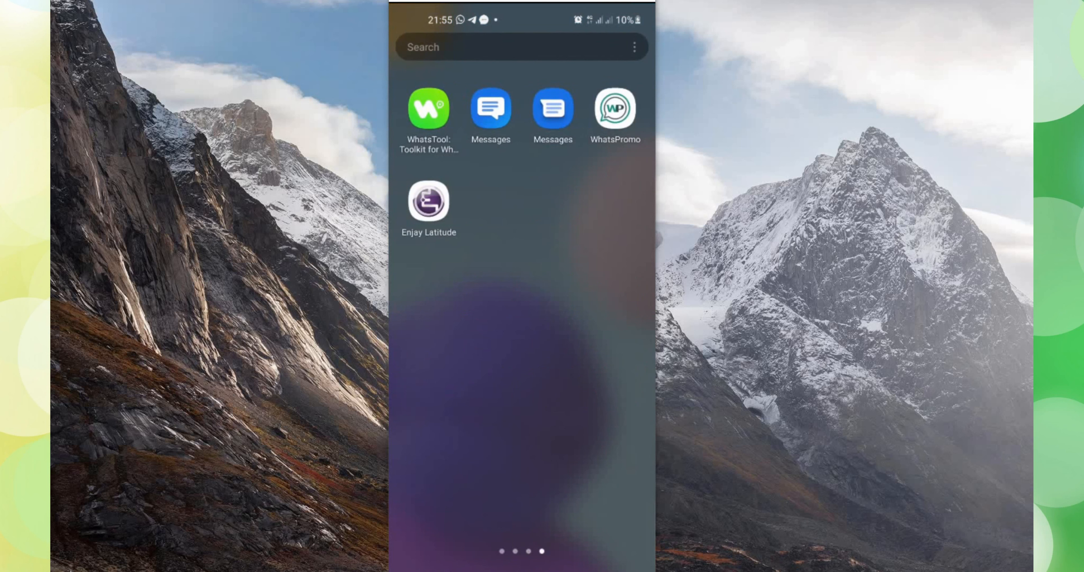
# Launch WhatsPromo and pass the intro slides with NEXT and GOT IT to reach OTP Verification.
pyautogui.click(614, 108)
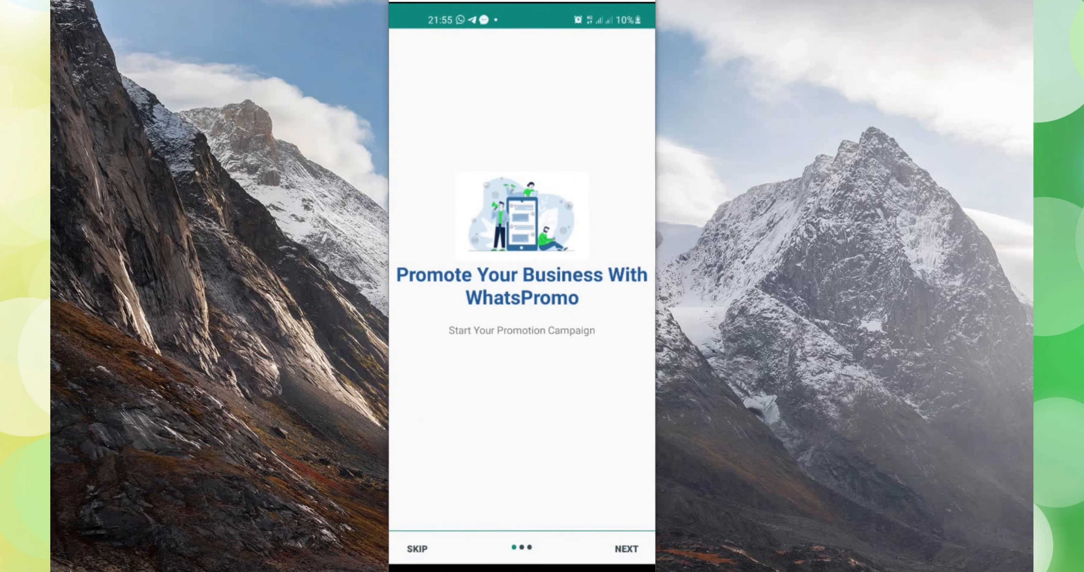
pyautogui.click(625, 548)
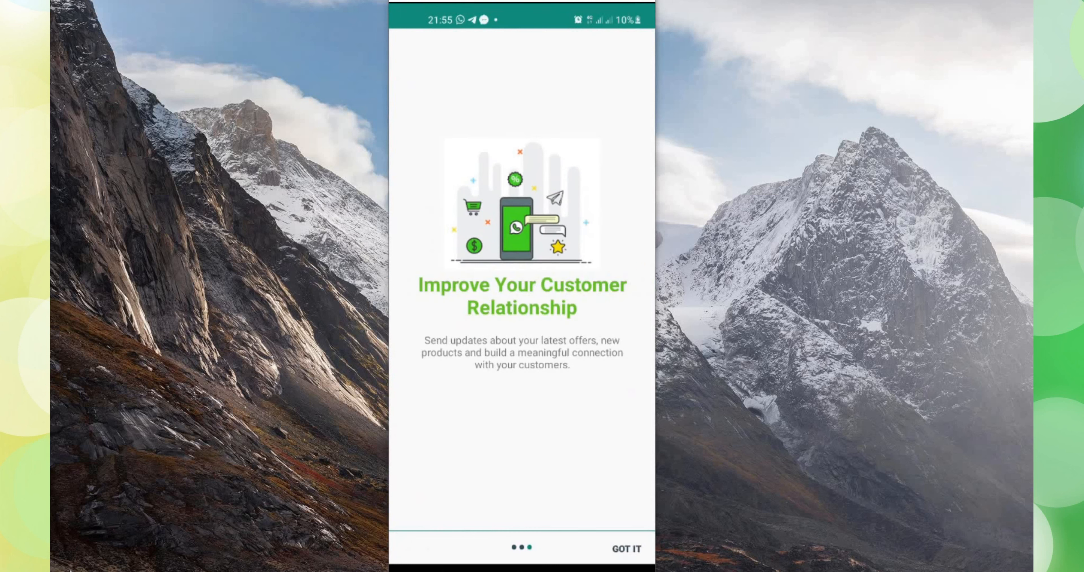
pyautogui.click(625, 548)
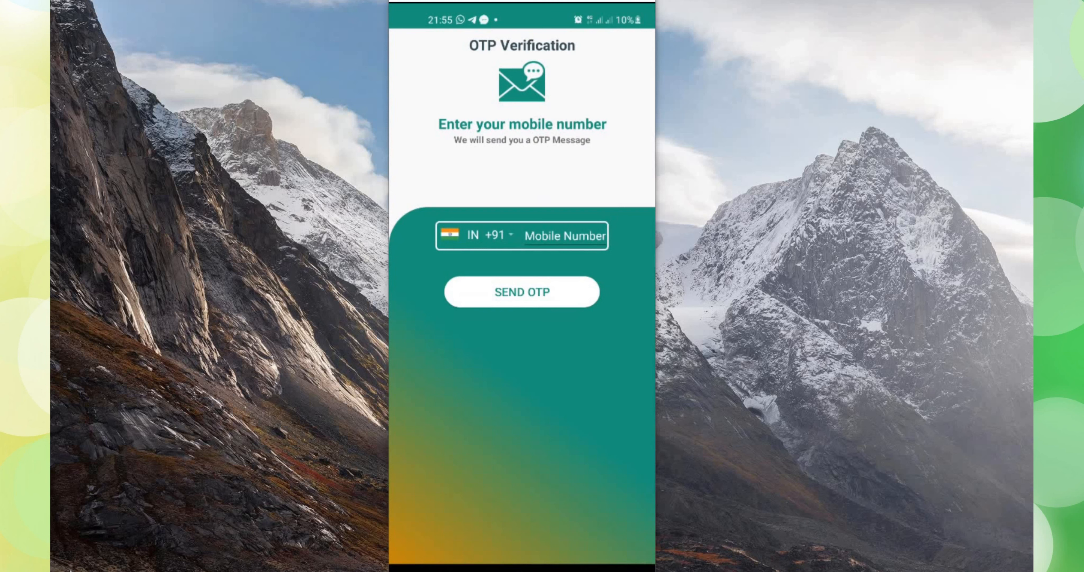
# Choose Ghana ('gh') as country code, fill the suggested mobile number and send the OTP.
pyautogui.click(477, 235)
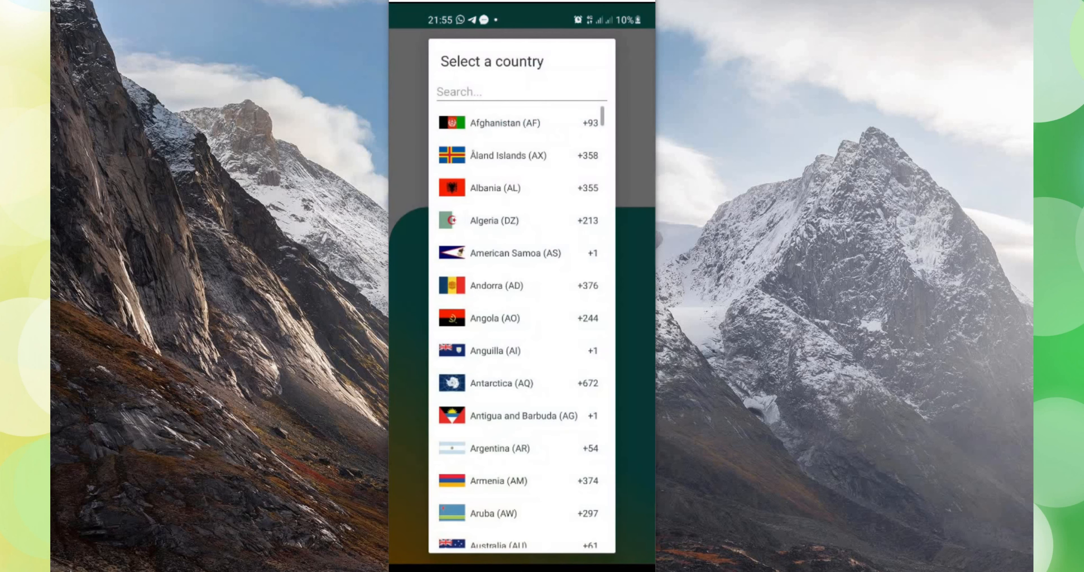
pyautogui.write('gh')
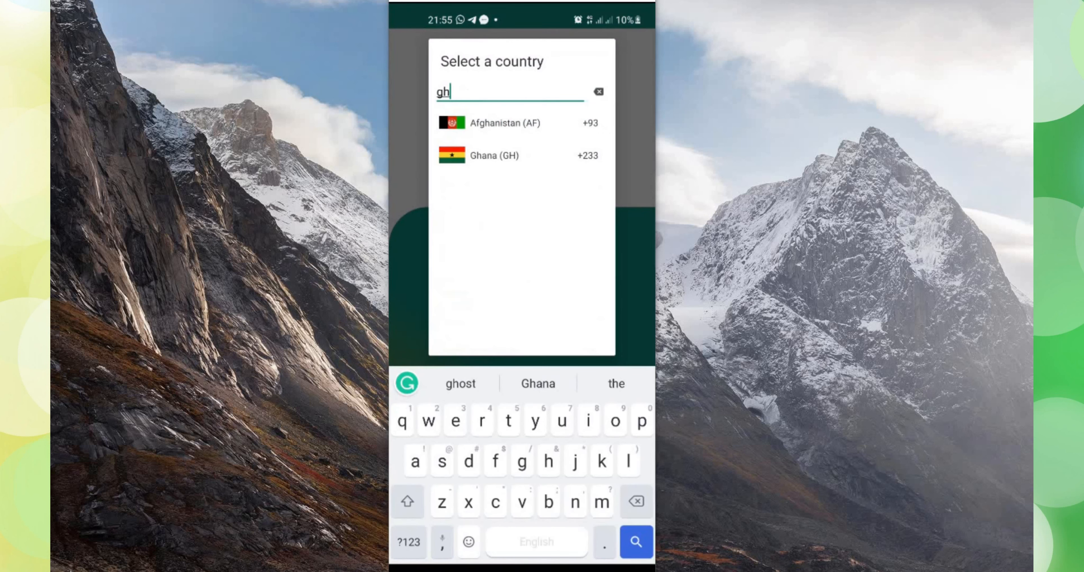
pyautogui.click(493, 154)
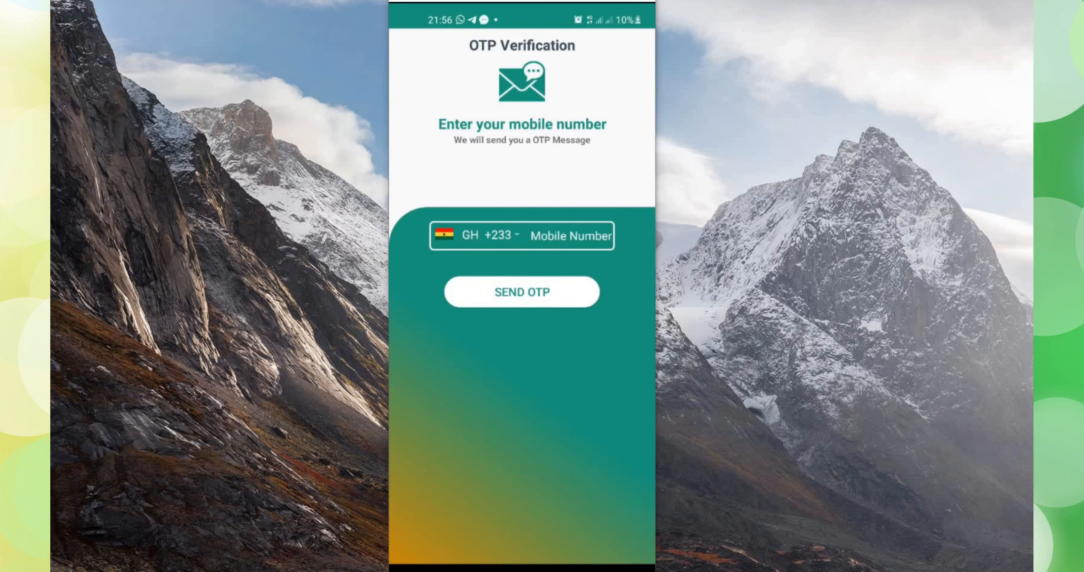
pyautogui.click(570, 235)
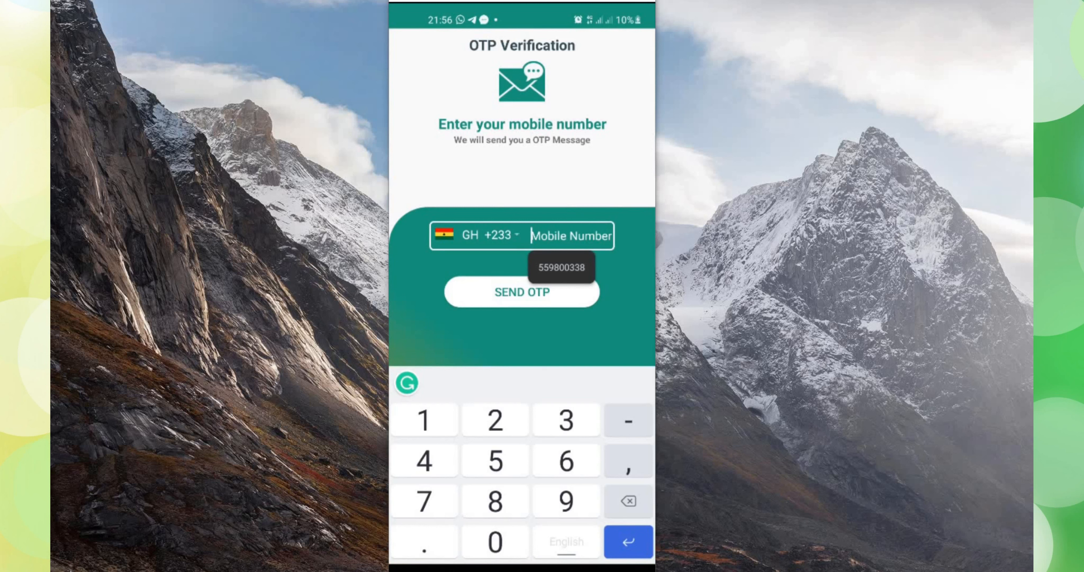
pyautogui.click(562, 267)
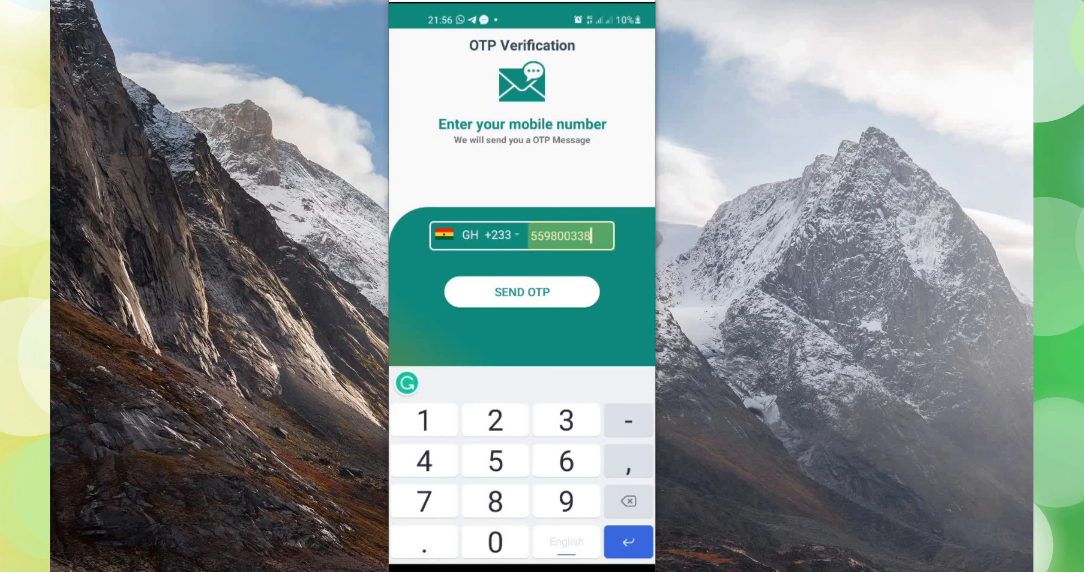
pyautogui.click(521, 292)
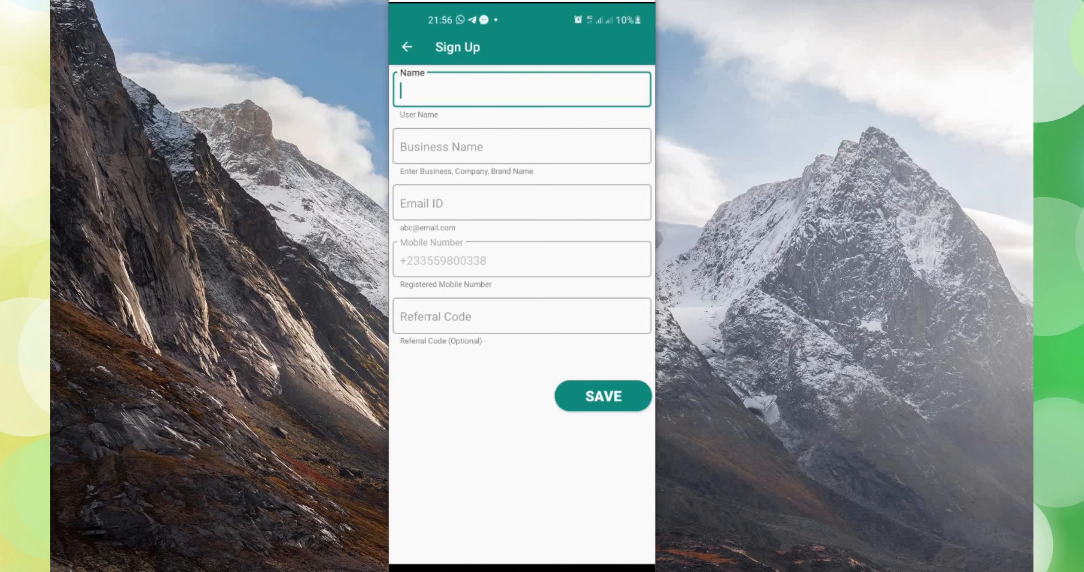
# Enter the name and business name, pick the suggested email address, and save the sign-up form.
pyautogui.write('d')
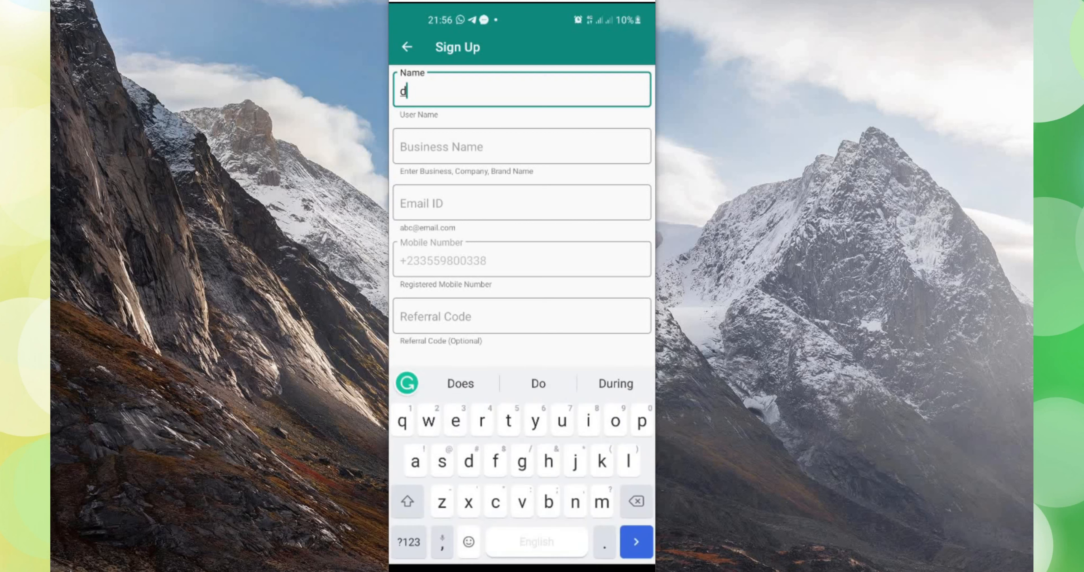
pyautogui.click(521, 202)
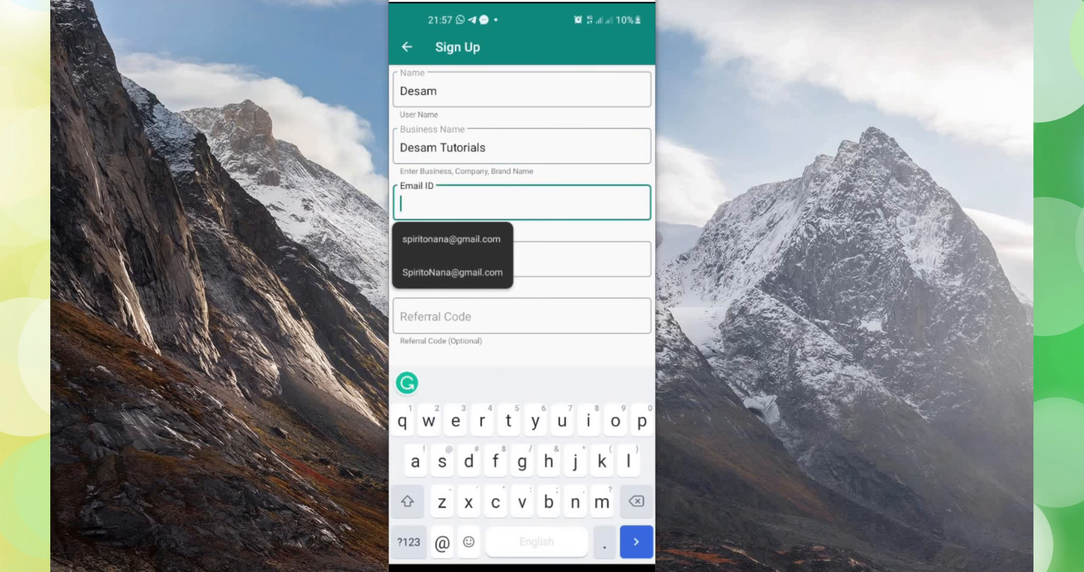
pyautogui.click(452, 240)
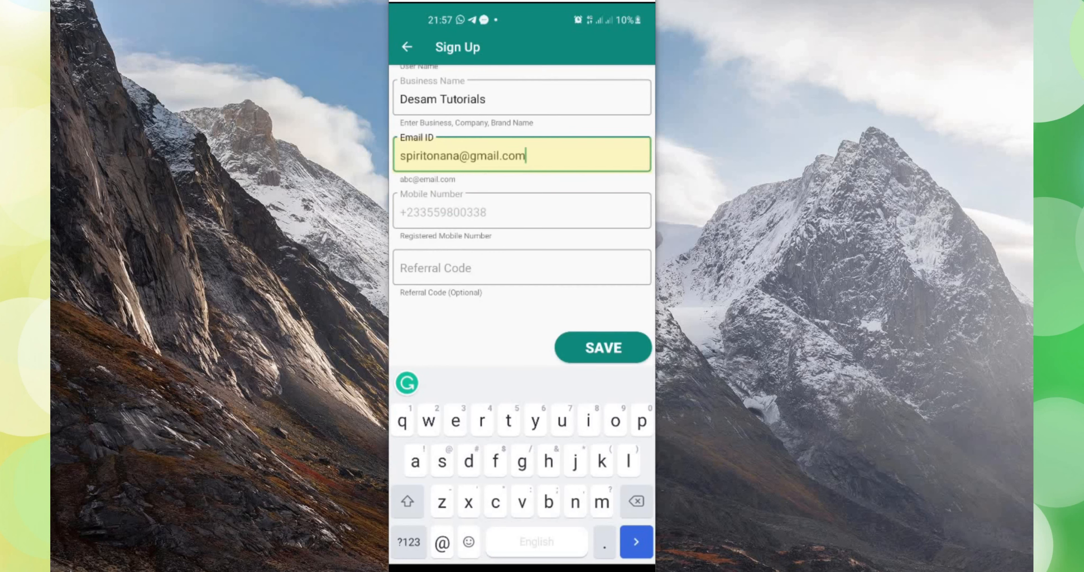
pyautogui.click(601, 347)
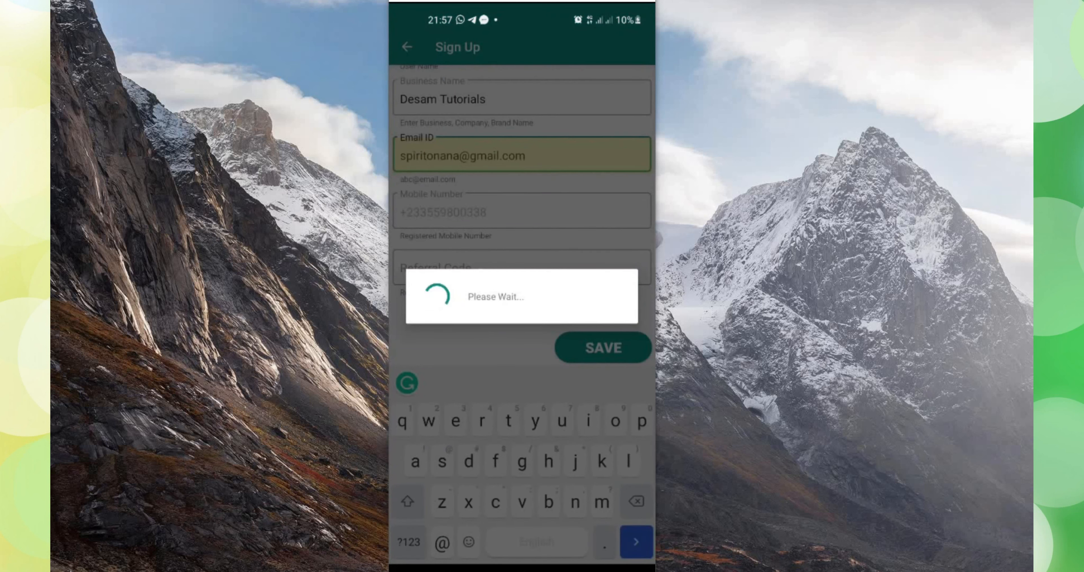
# Complete sign-up and look over the home dashboard showing Desam's trial plan until 2022-02-27.
pyautogui.click(602, 347)
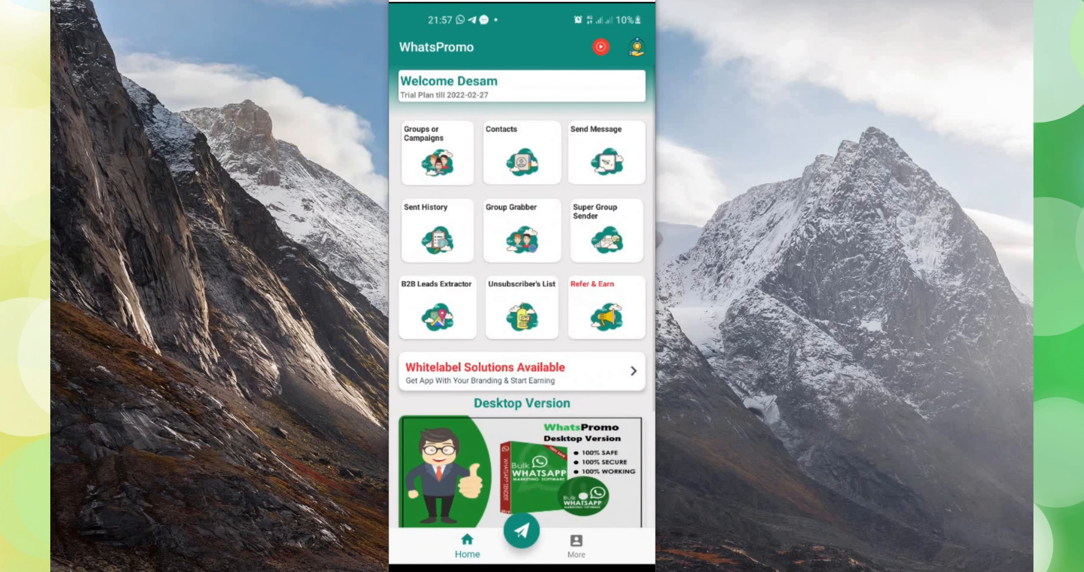
pyautogui.scroll(-3)
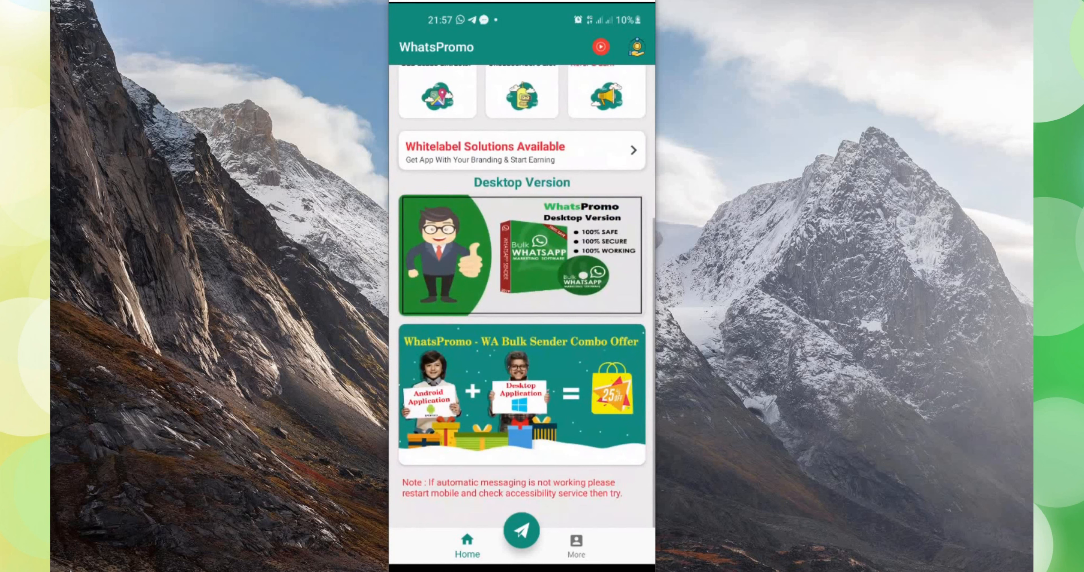
pyautogui.scroll(3)
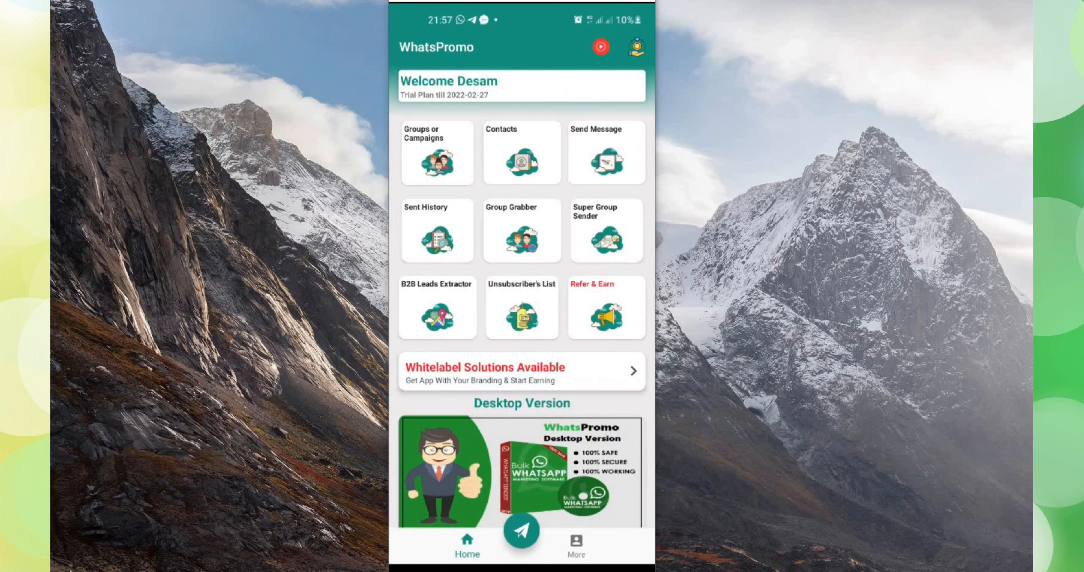
# From Groups or Campaigns, add a new group named 'friends' and save it.
pyautogui.click(437, 153)
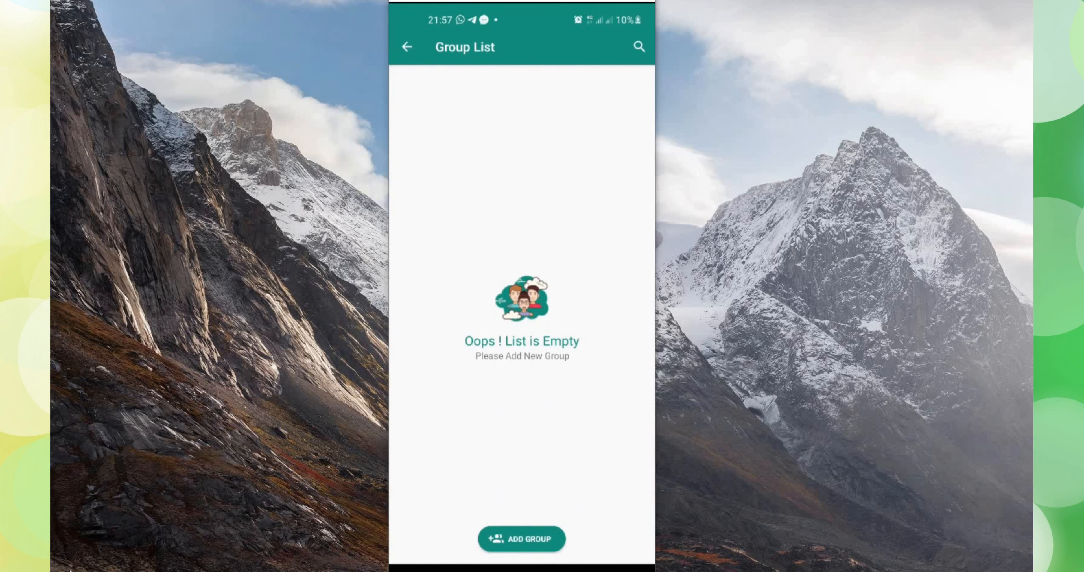
pyautogui.click(521, 539)
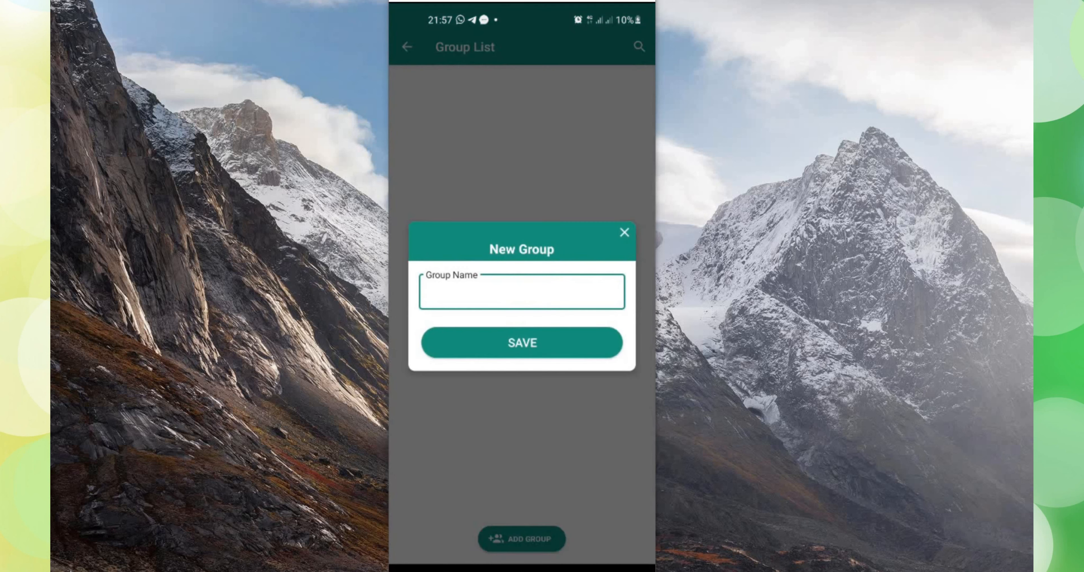
pyautogui.click(521, 291)
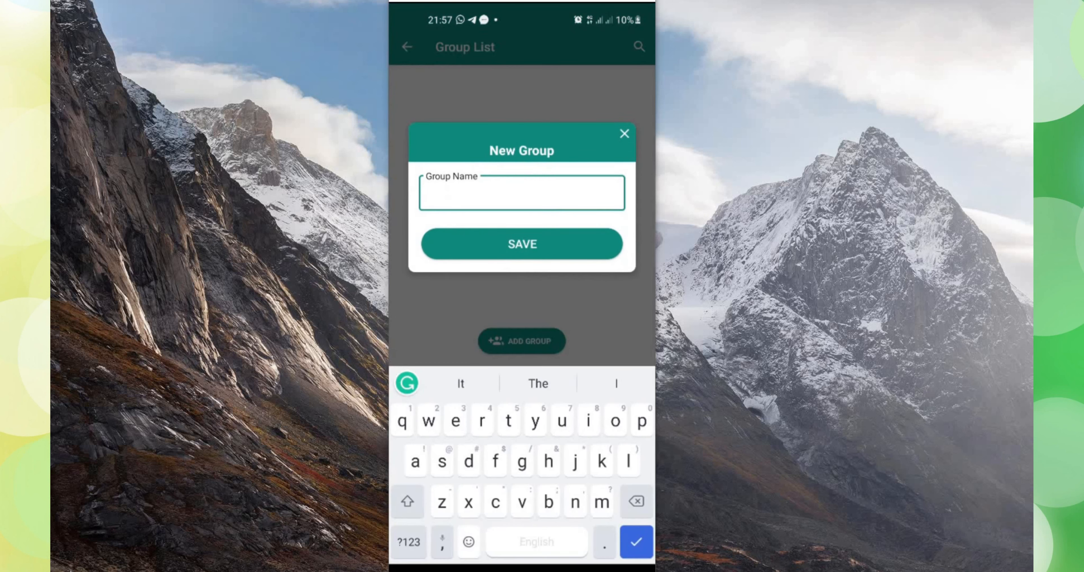
pyautogui.write('frim')
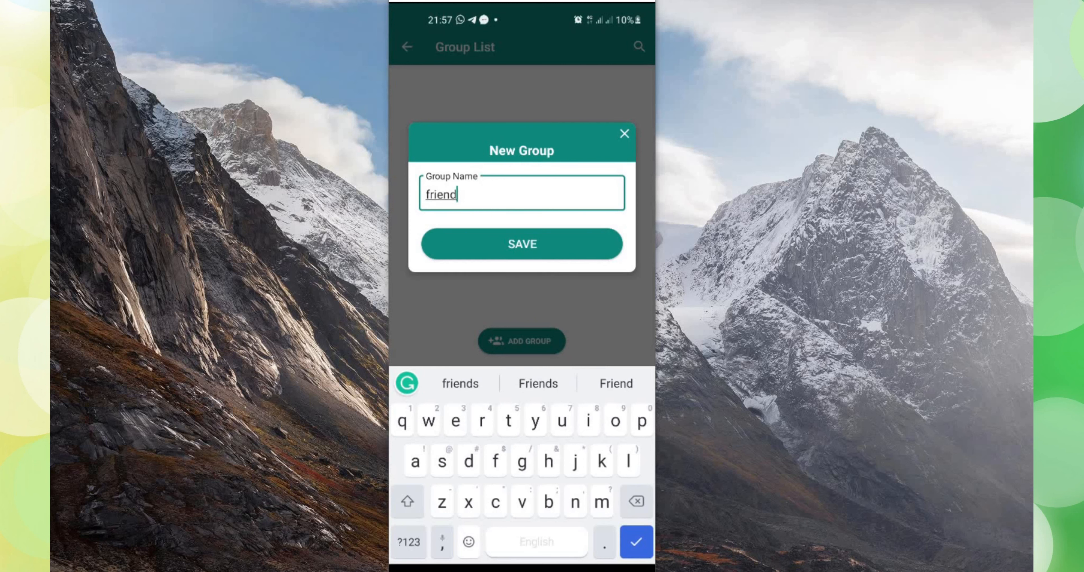
pyautogui.click(522, 244)
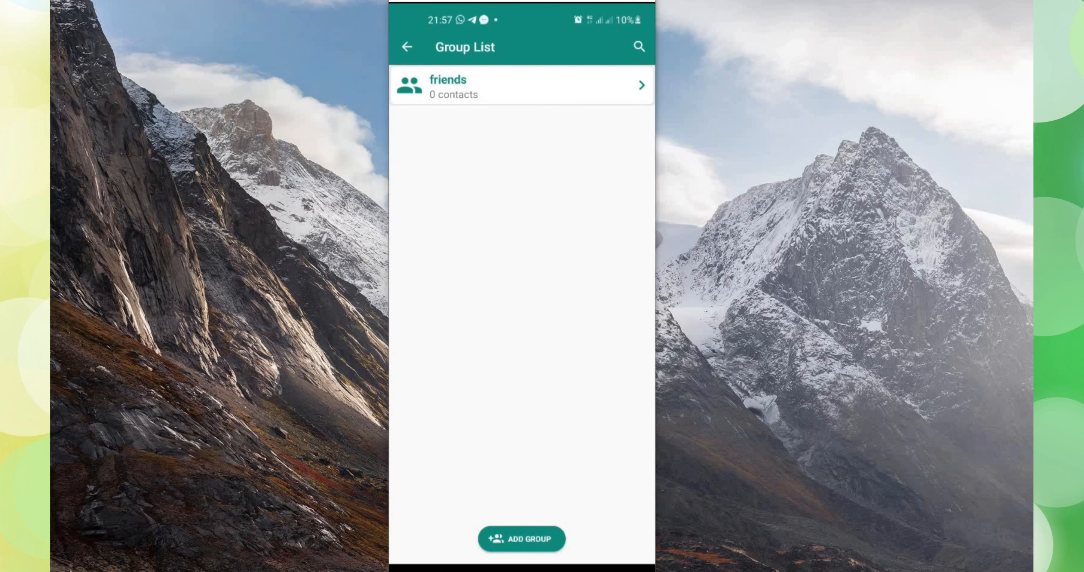
# In the friends group, choose ADD CONTACT then IMPORT CONTACTS, raising the contacts permission prompt.
pyautogui.click(522, 85)
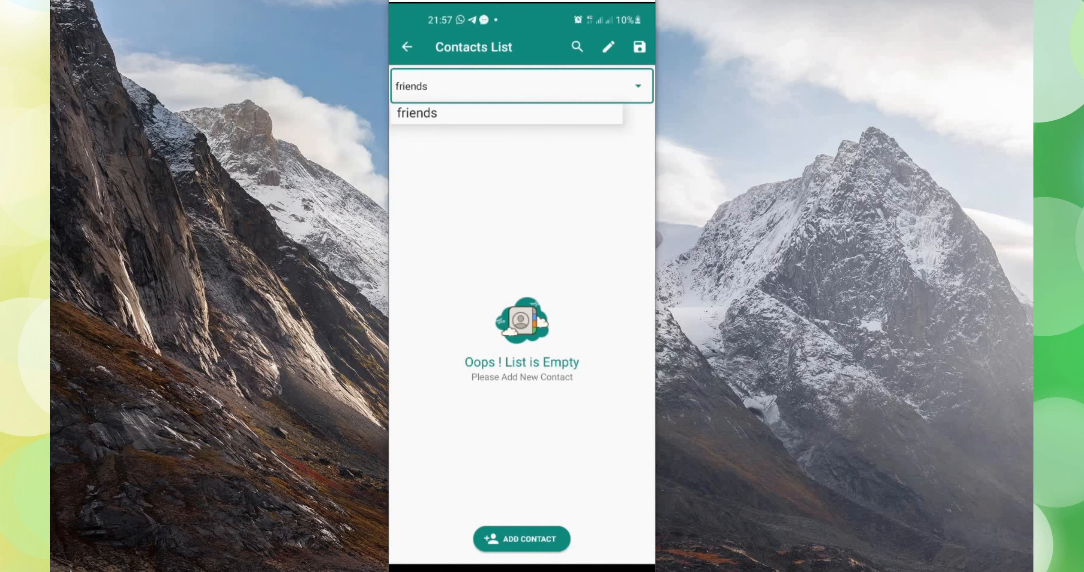
pyautogui.click(521, 539)
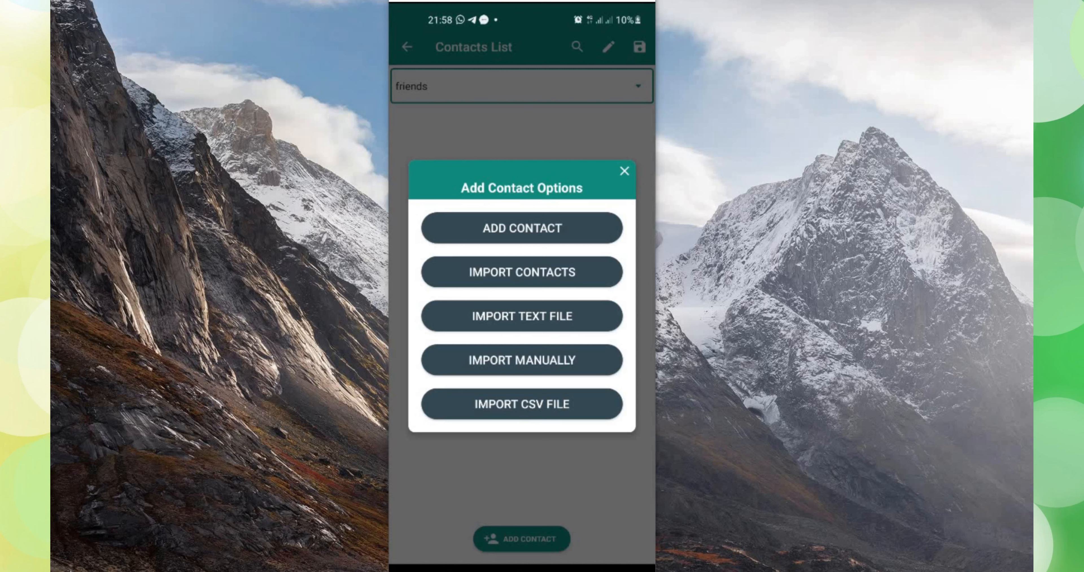
pyautogui.click(521, 271)
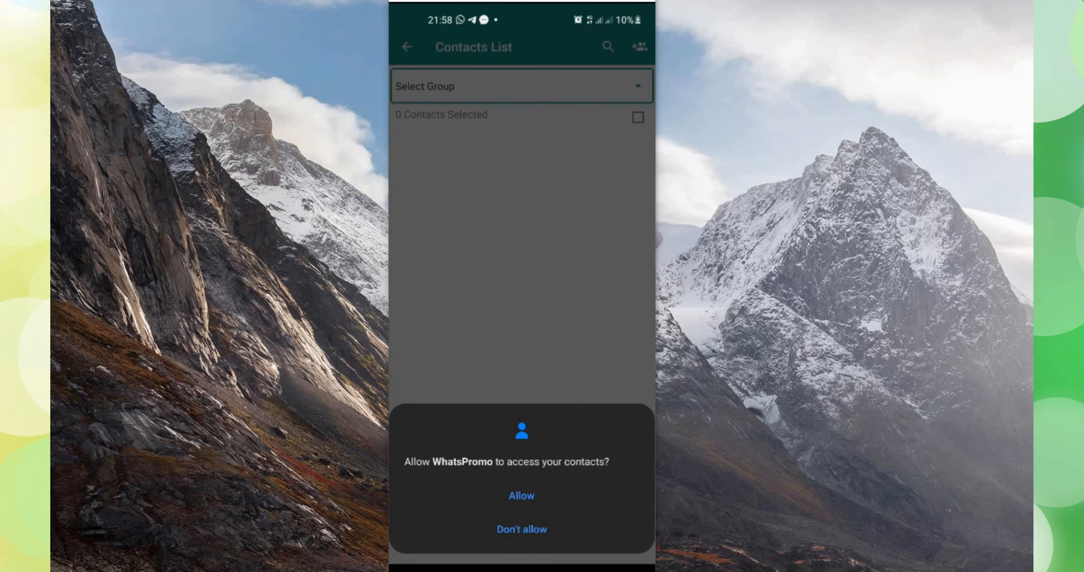
pyautogui.click(520, 495)
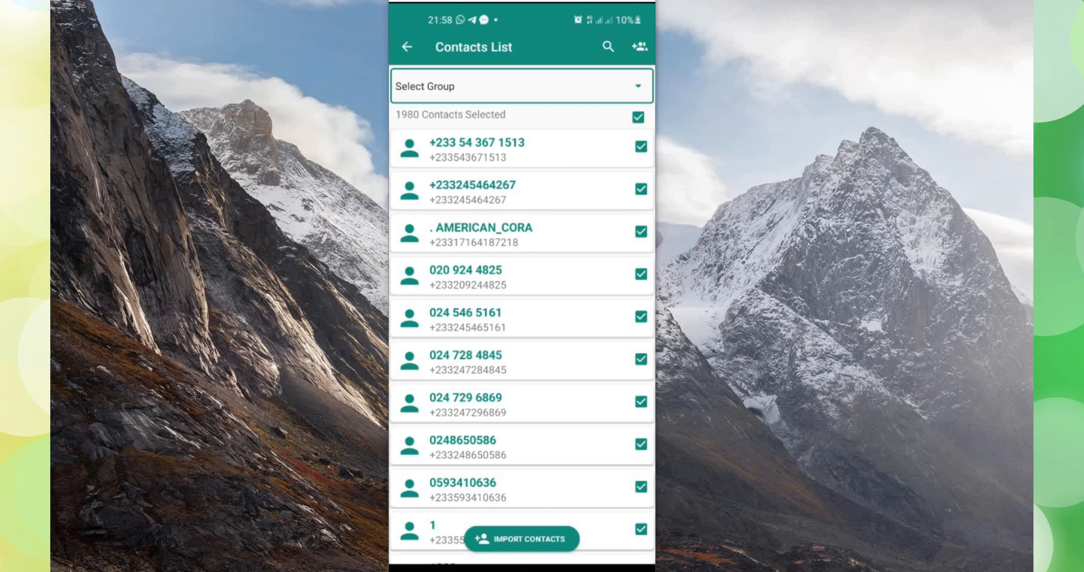
pyautogui.click(637, 117)
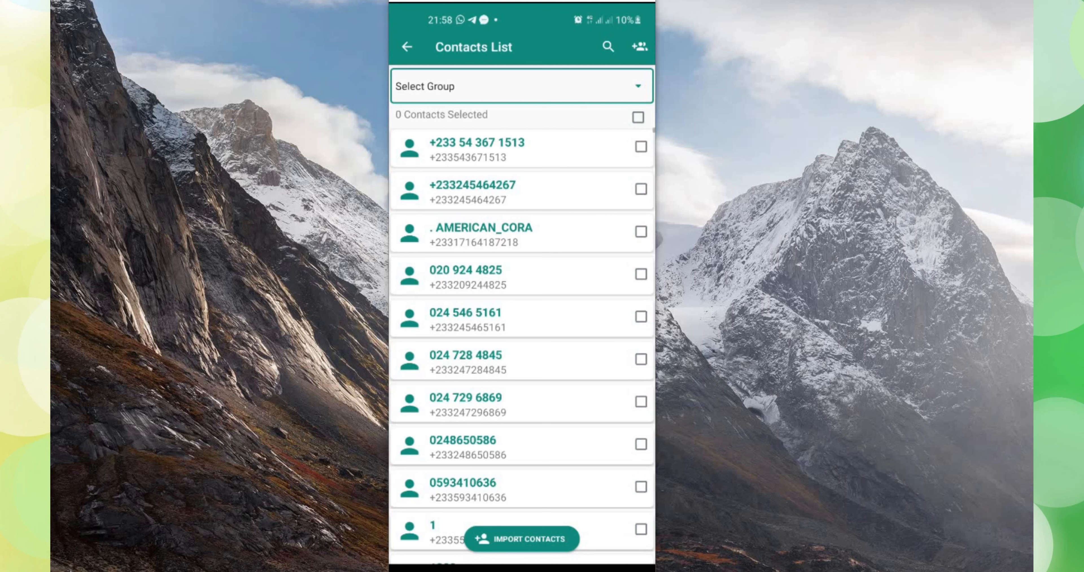
pyautogui.scroll(-3)
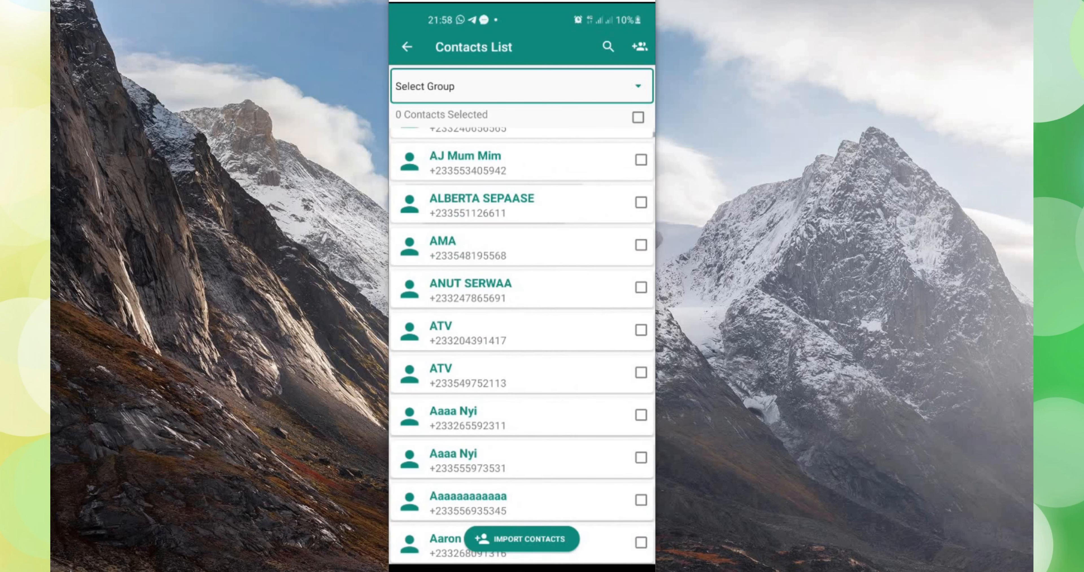
pyautogui.scroll(-3)
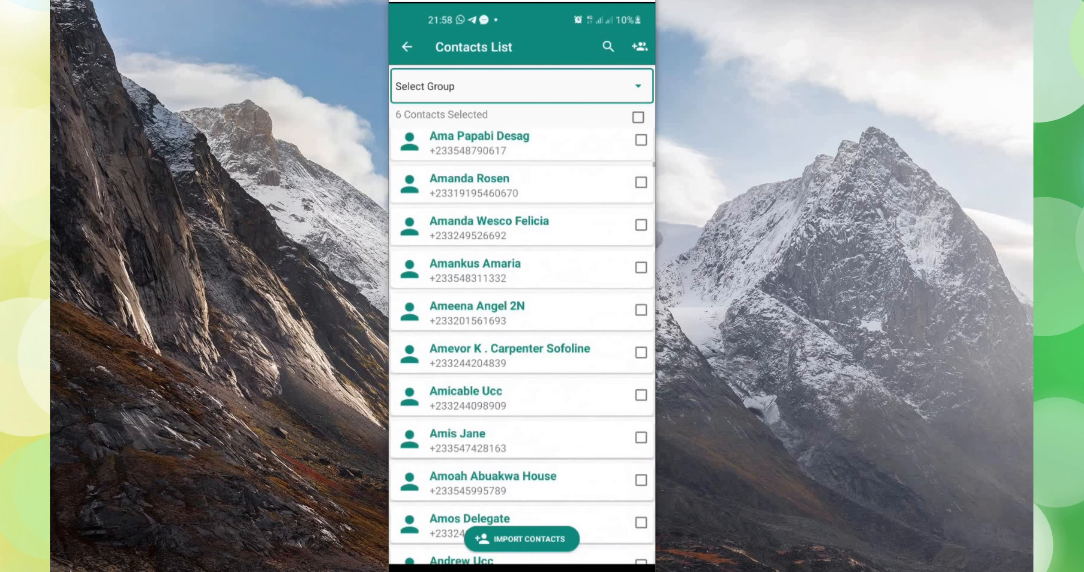
pyautogui.click(639, 351)
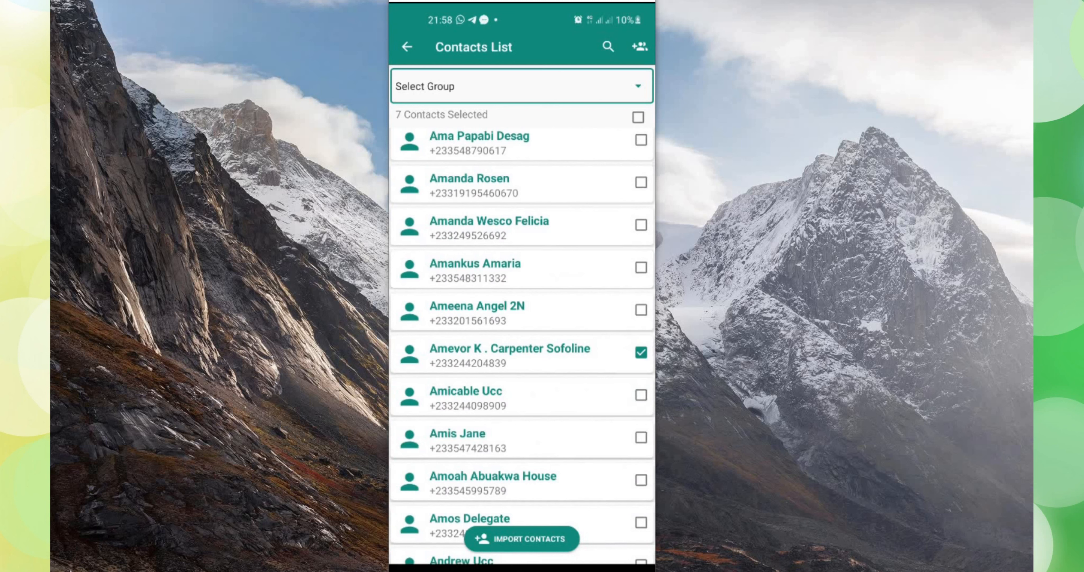
pyautogui.click(520, 538)
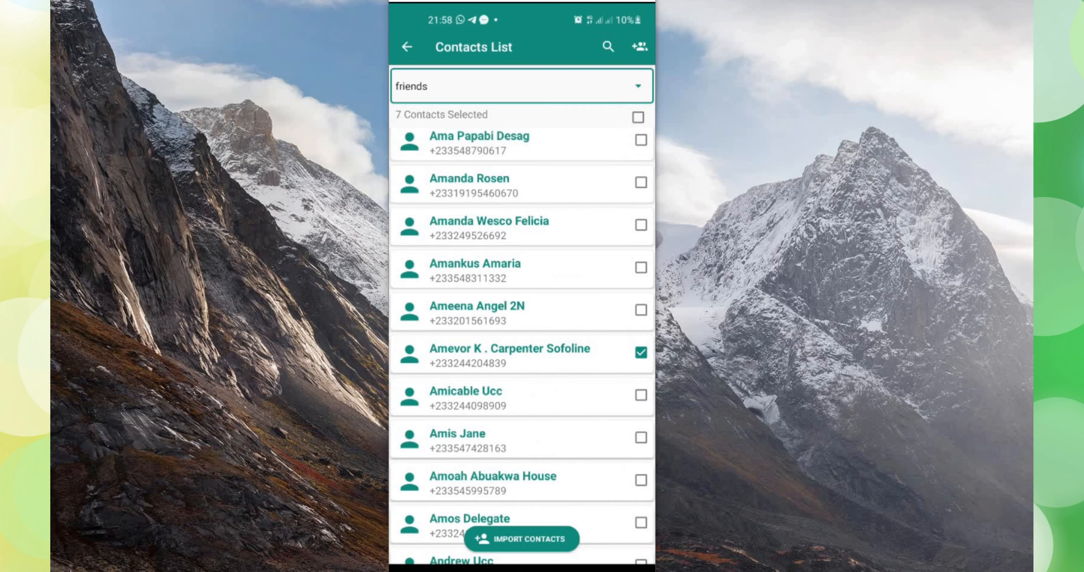
pyautogui.click(520, 538)
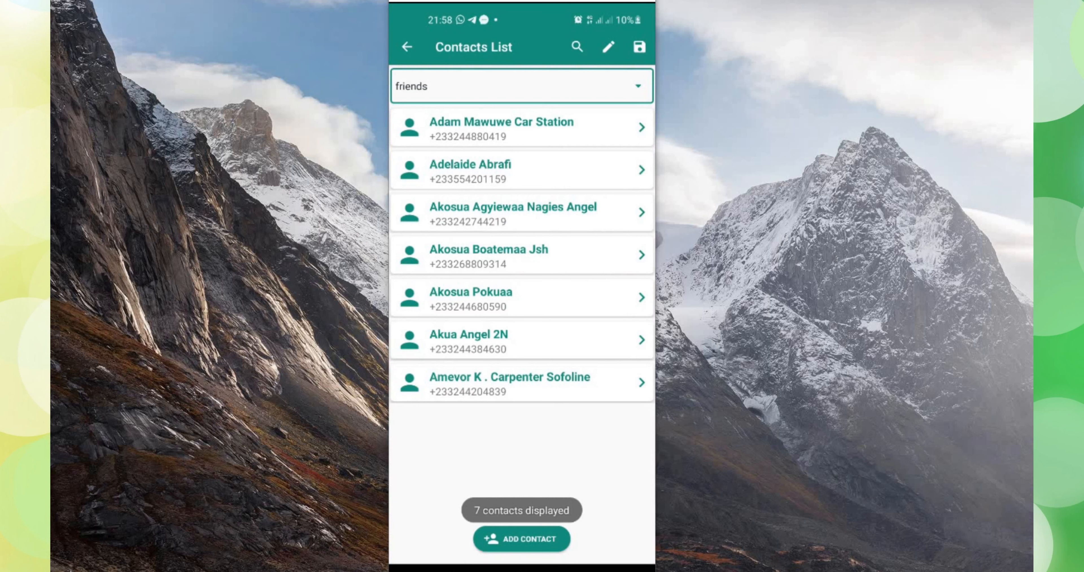
# From Home, start Send Message with group 'friends' range 1-7 and proceed to the send modes.
pyautogui.click(406, 47)
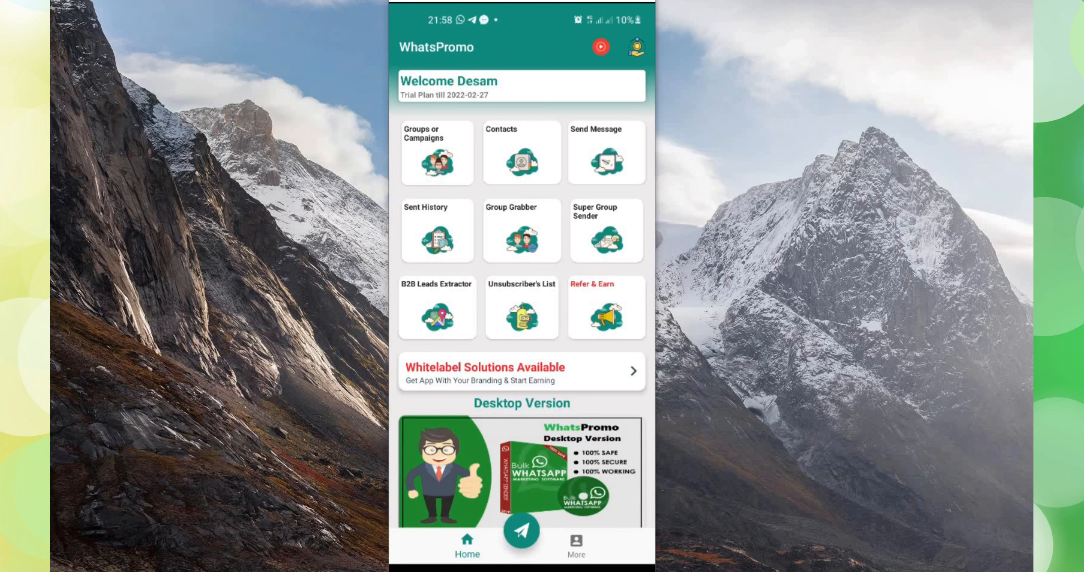
pyautogui.click(521, 152)
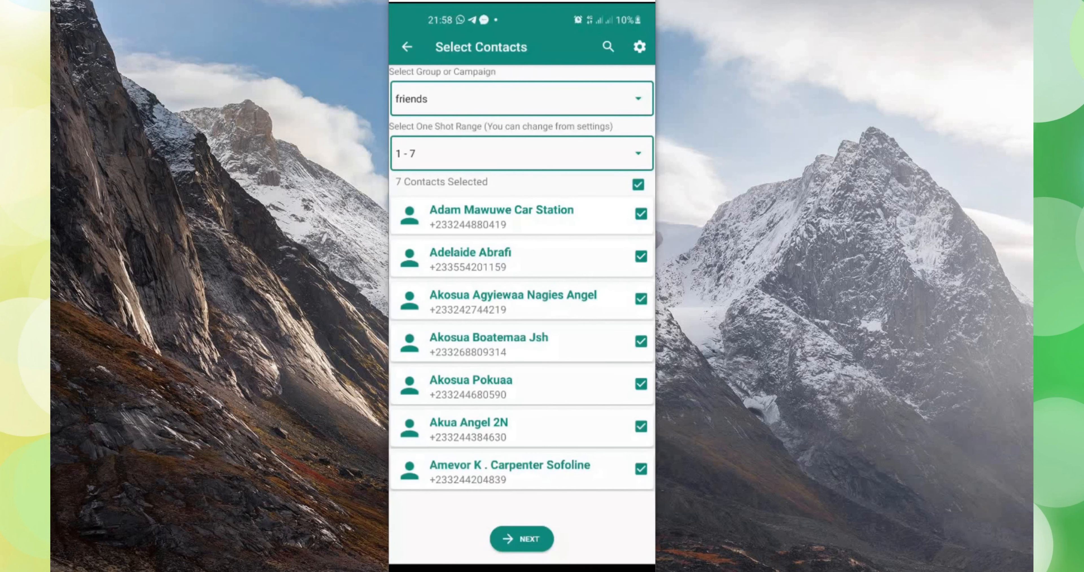
pyautogui.click(520, 98)
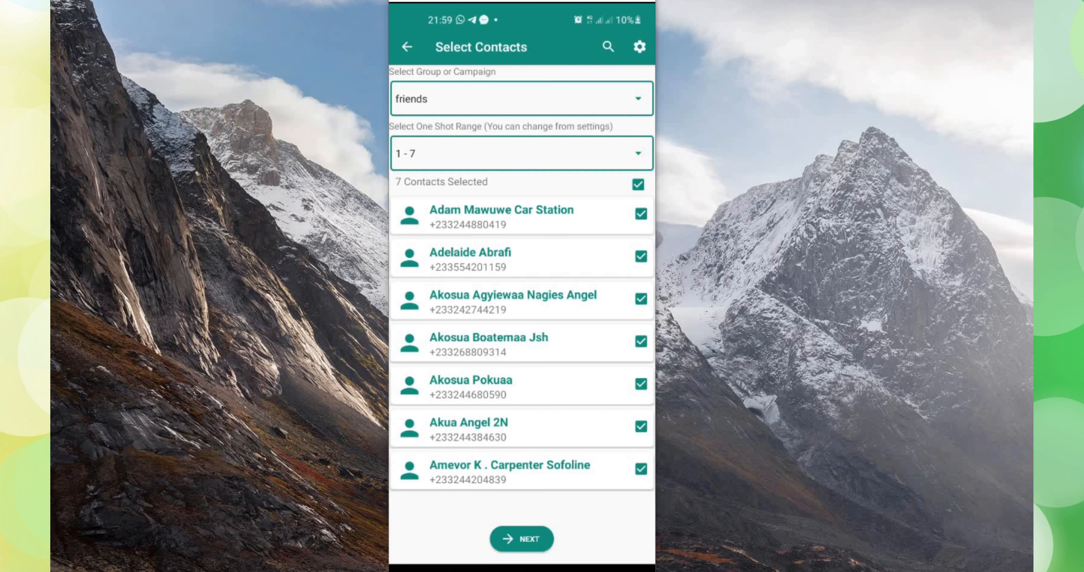
pyautogui.click(521, 538)
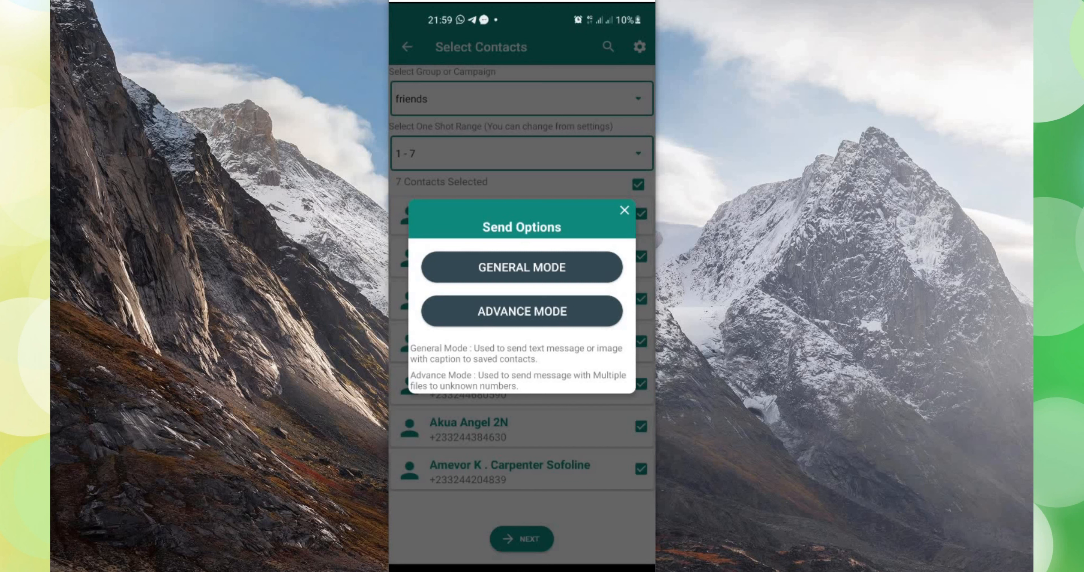
# In General Mode, write the 'hello, good even…' greeting, tick Remove Non WhatsApp Contacts, and start sending.
pyautogui.click(624, 210)
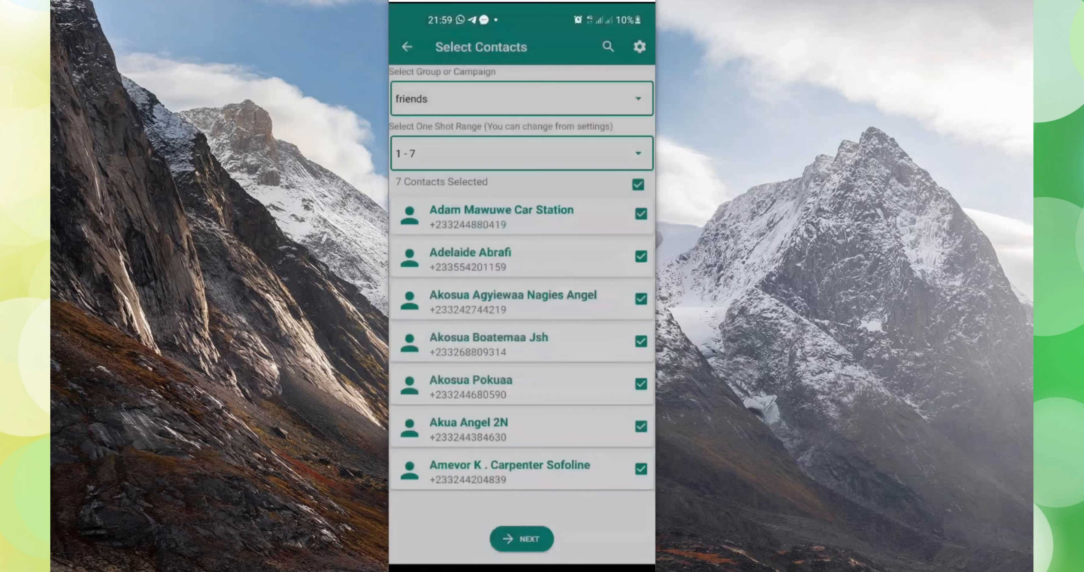
pyautogui.click(521, 538)
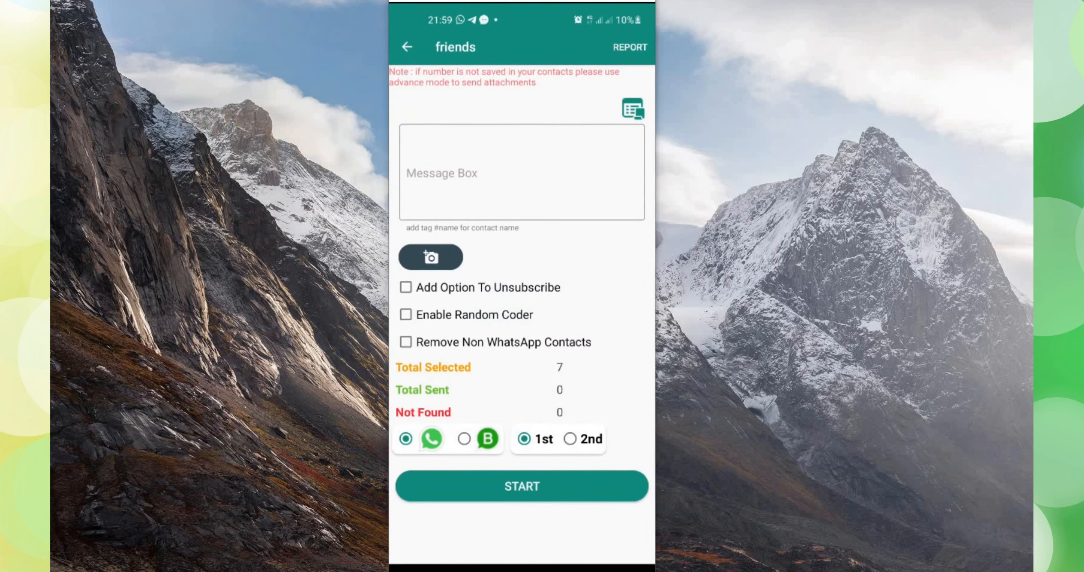
pyautogui.click(521, 173)
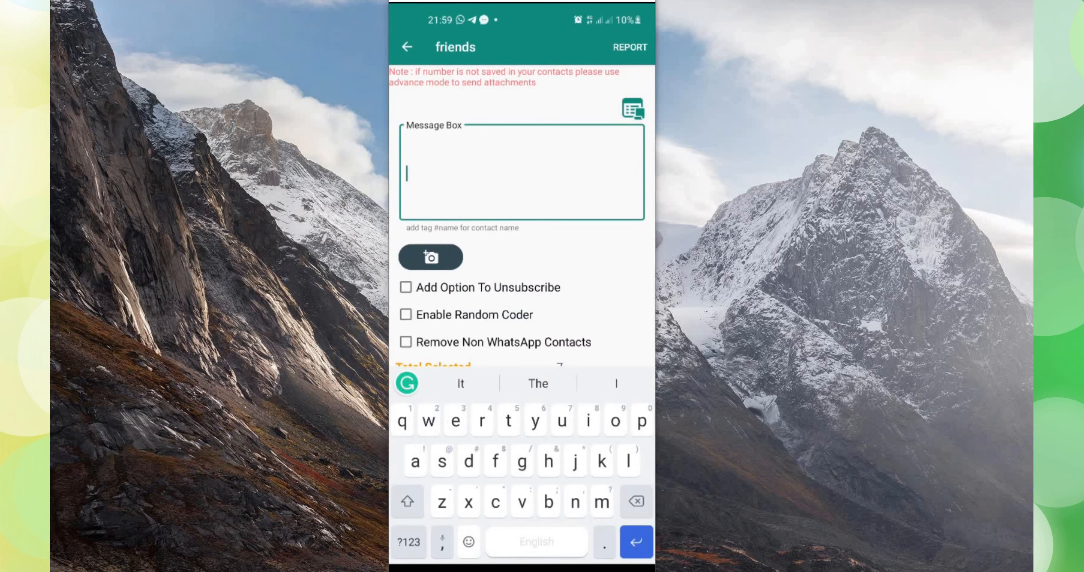
pyautogui.write('h')
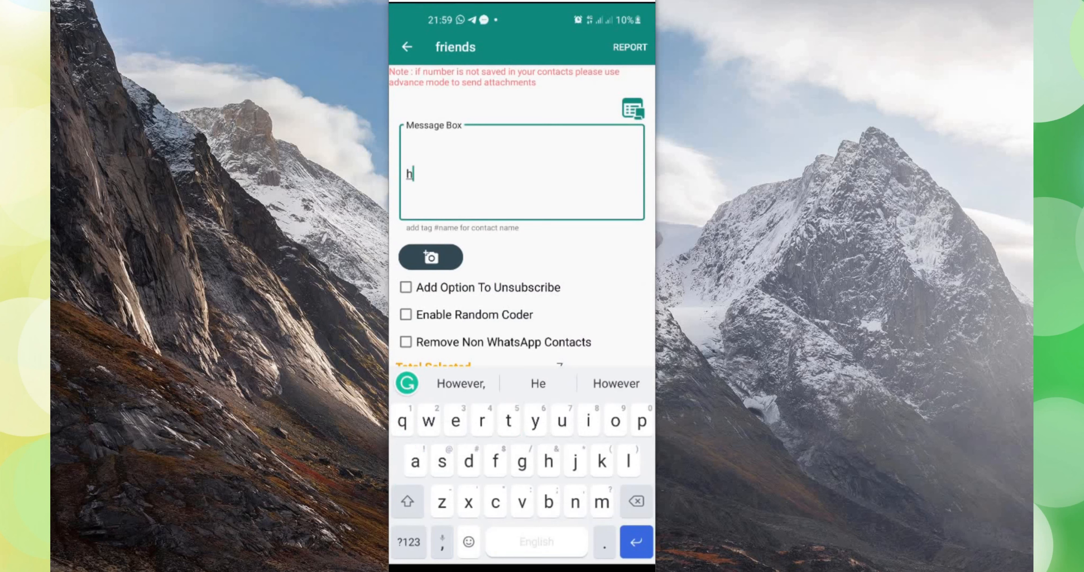
pyautogui.write('ello')
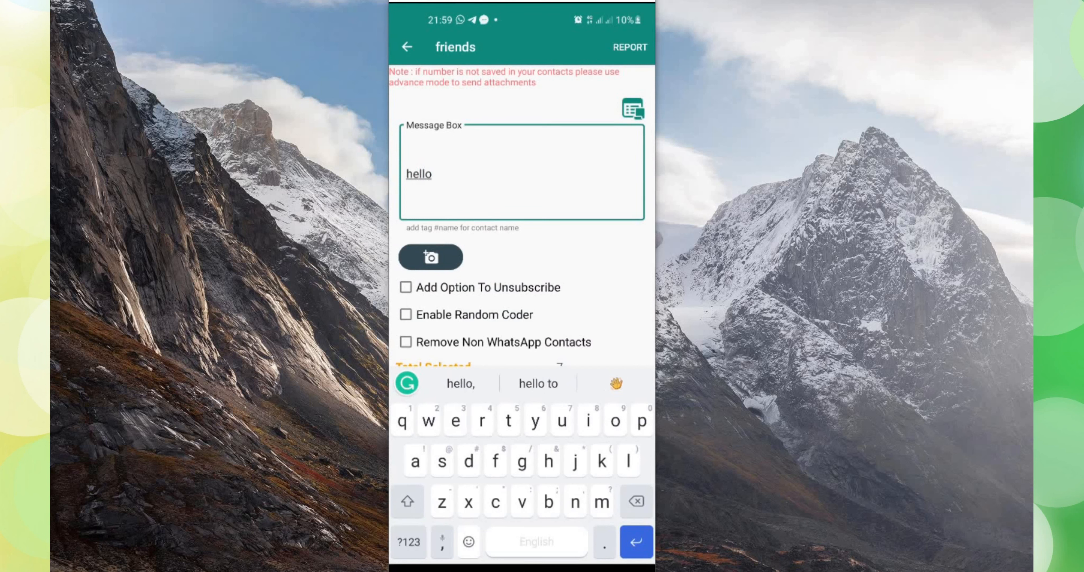
pyautogui.write(', good even')
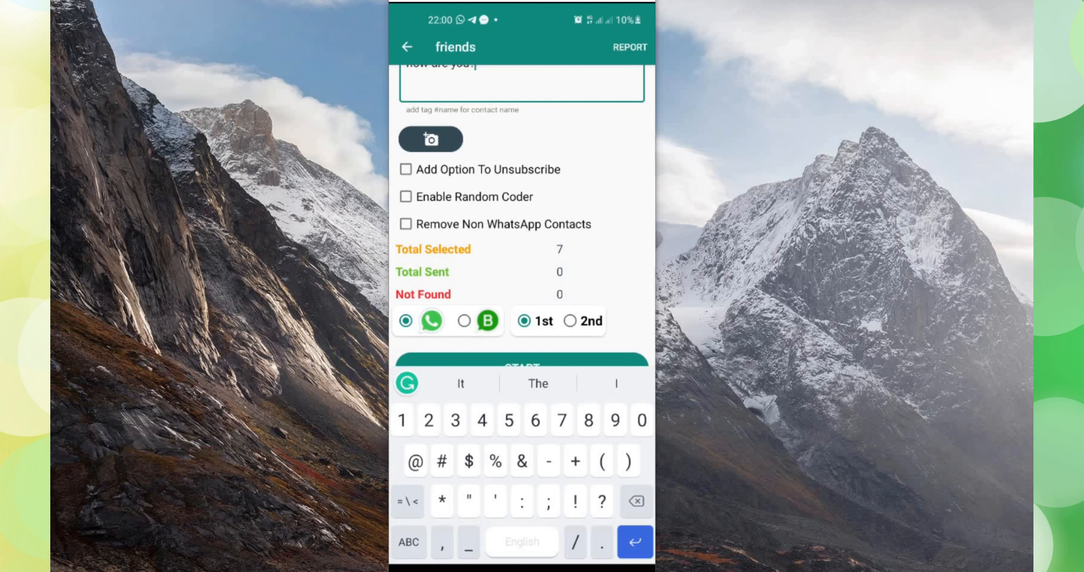
pyautogui.click(406, 224)
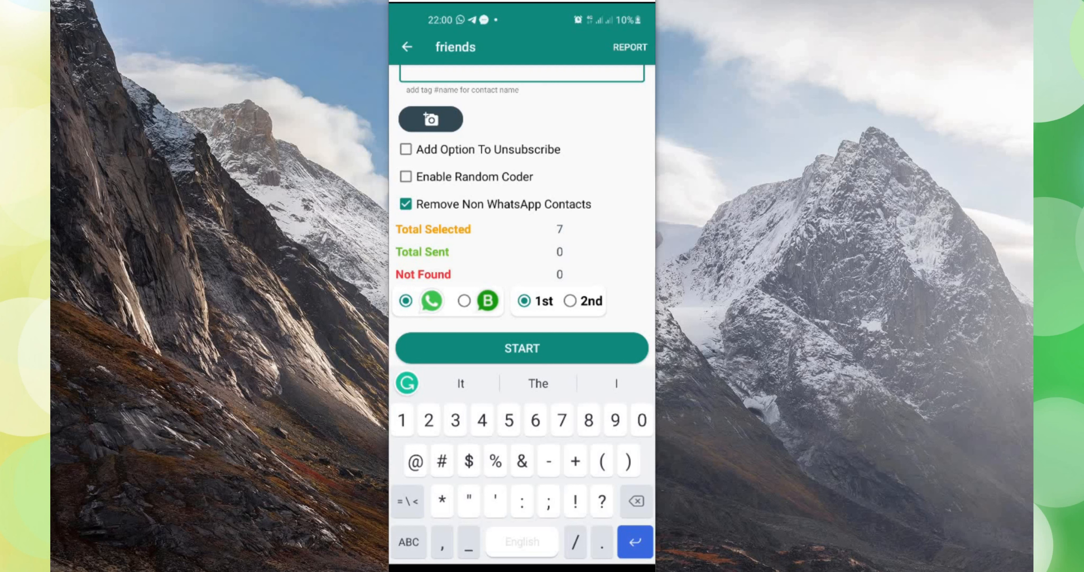
pyautogui.click(521, 348)
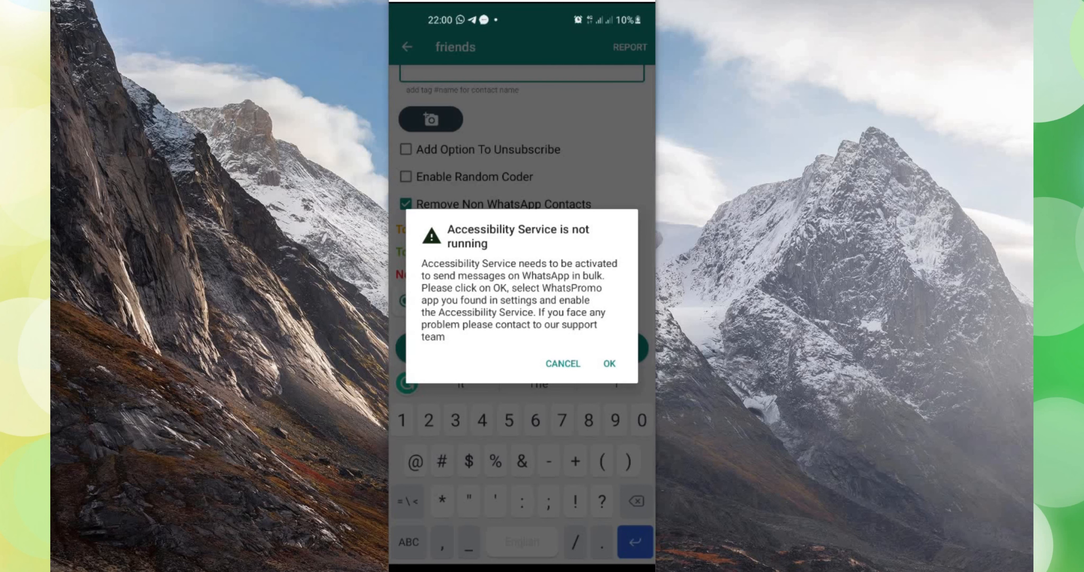
# Turn on the WhatsPromo accessibility service under Installed services in Android Settings.
pyautogui.click(607, 363)
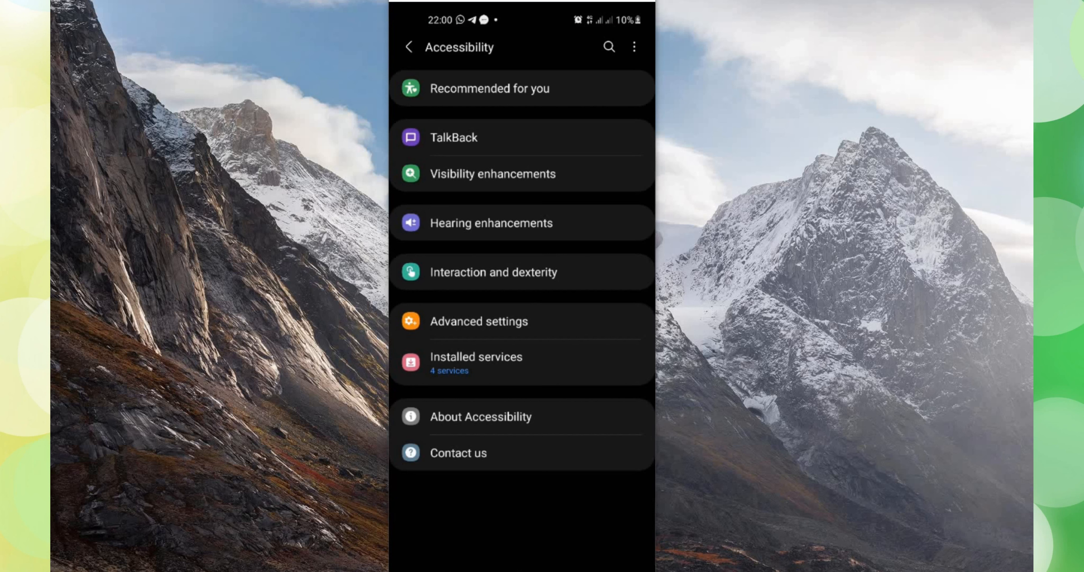
pyautogui.click(475, 362)
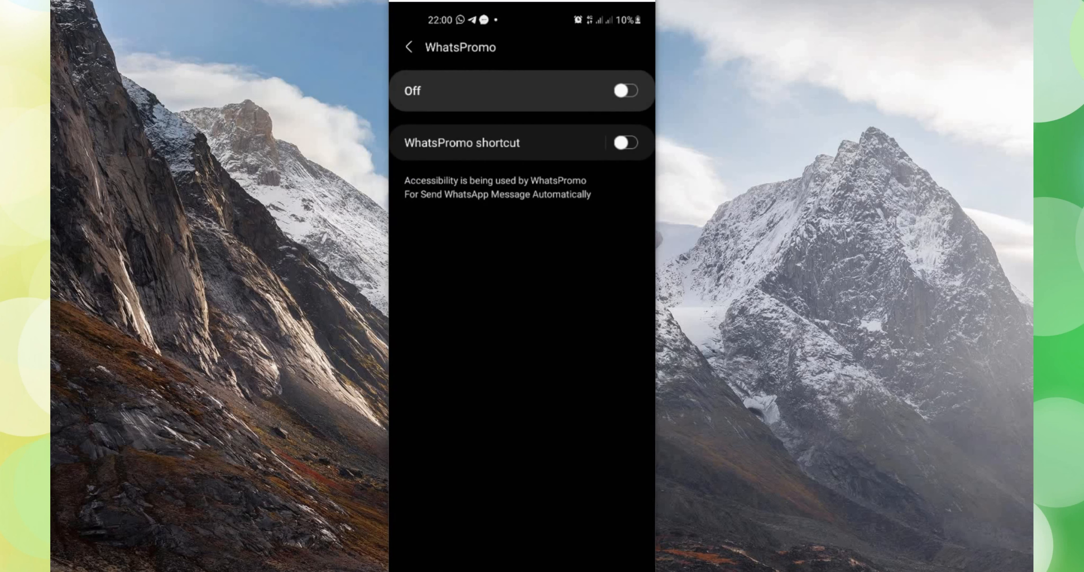
pyautogui.click(623, 90)
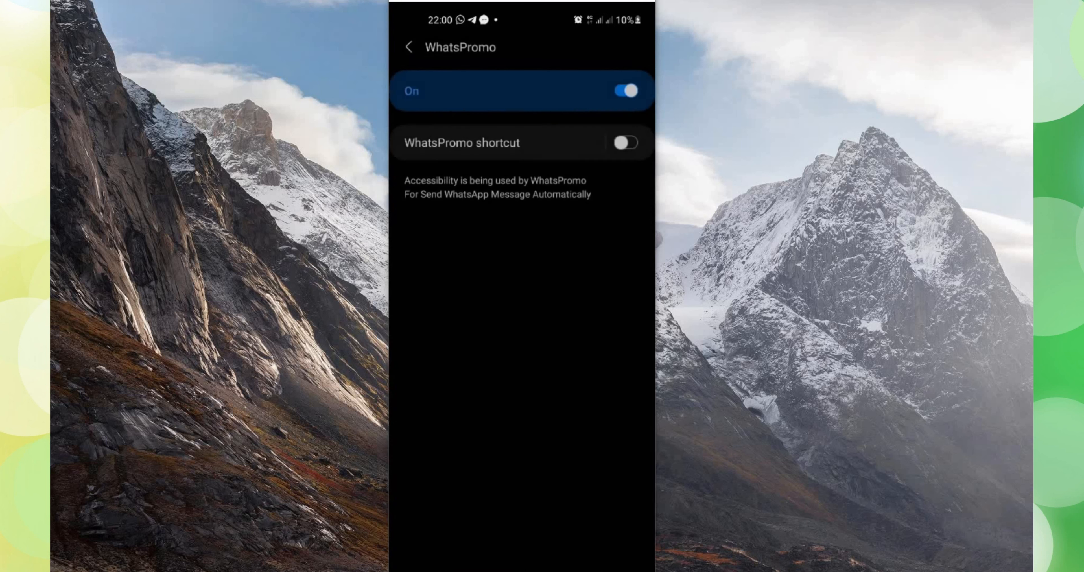
# Return to the bulk message screen and start sending the greeting to the friends group.
pyautogui.click(408, 47)
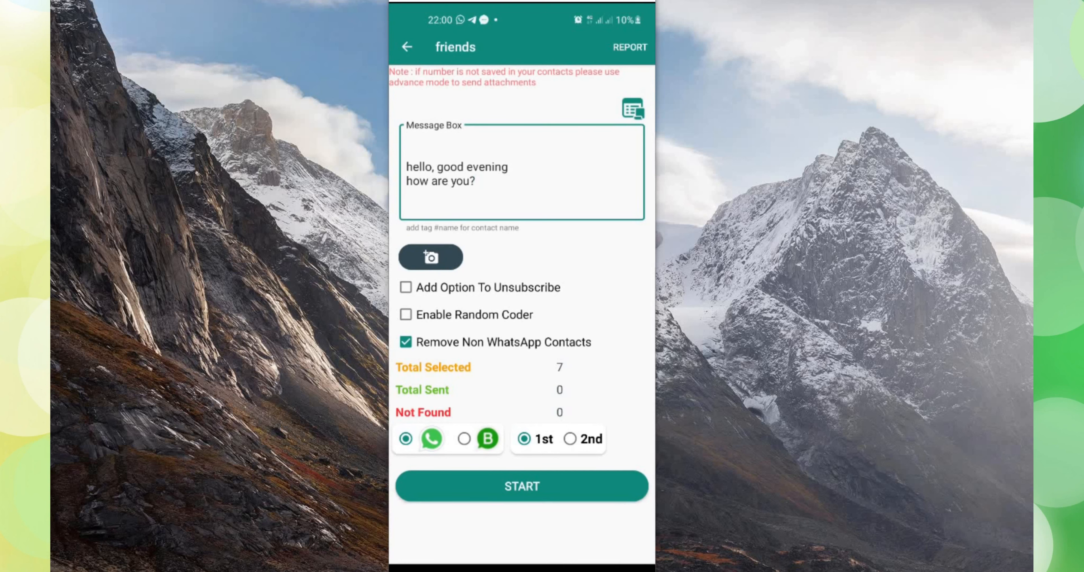
pyautogui.click(521, 486)
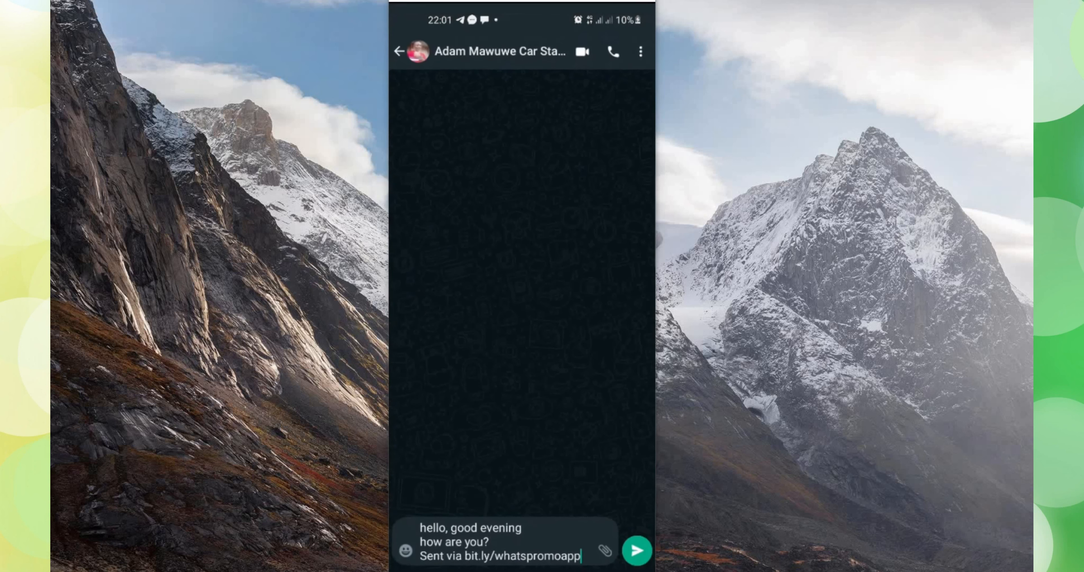